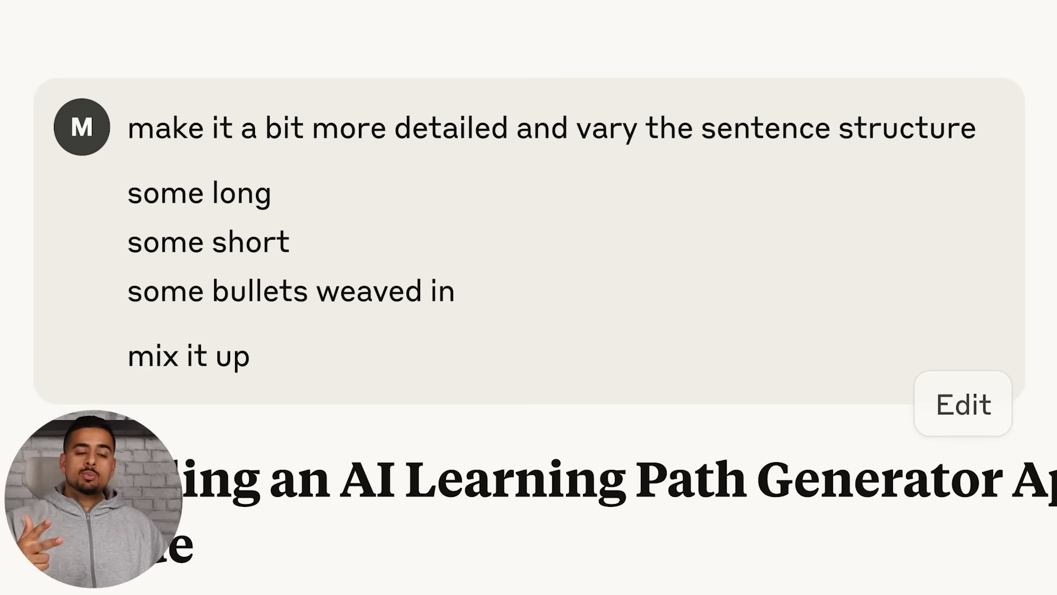
Scroll through Claude's returned one-shot prompt code block for the detailed guide.
scroll(down, 3)
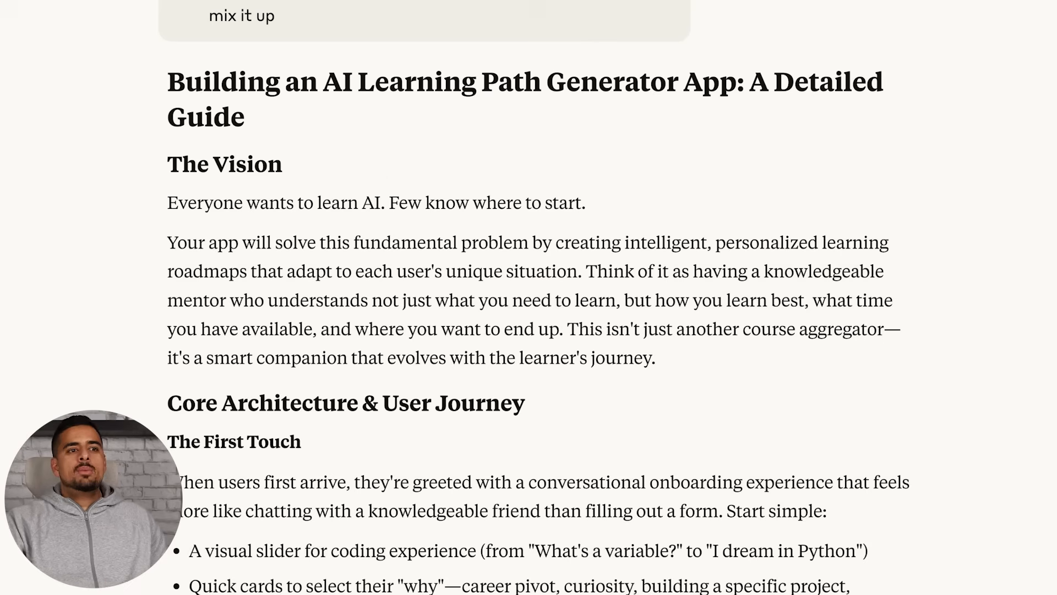
scroll(down, 3)
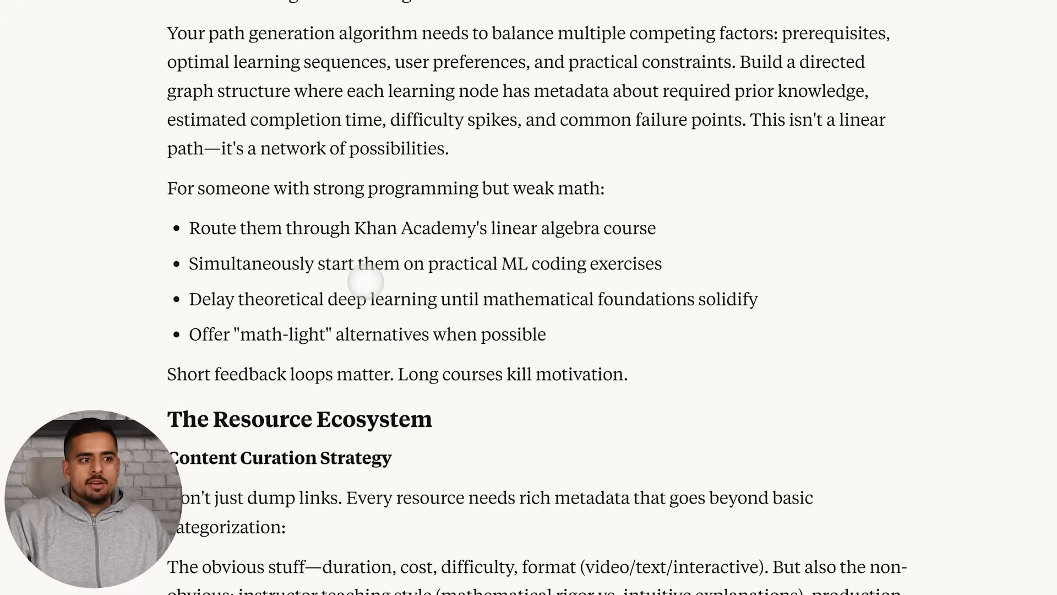
scroll(down, 3)
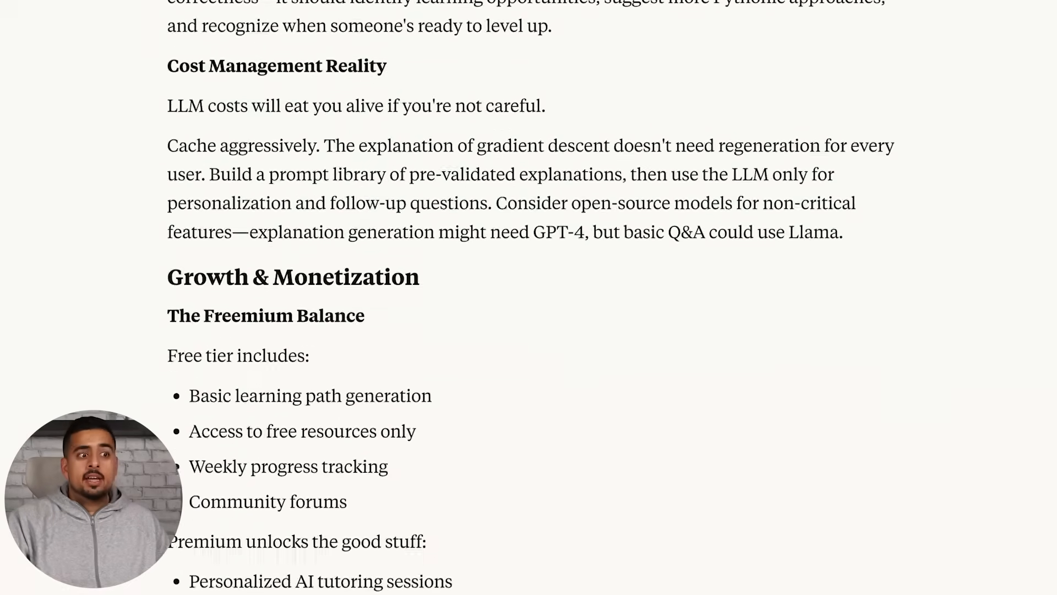
scroll(down, 3)
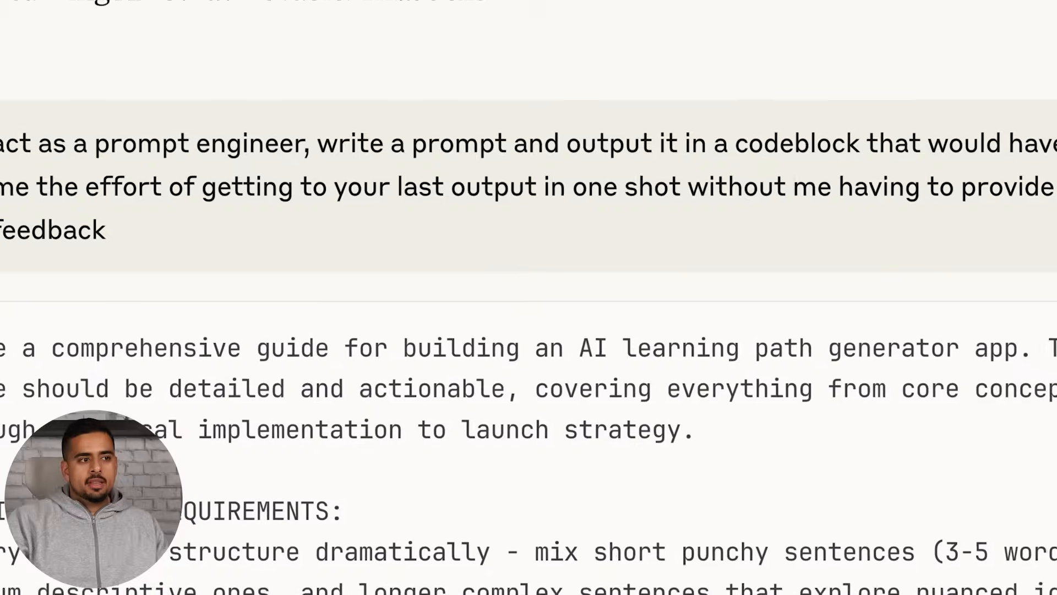
scroll(down, 3)
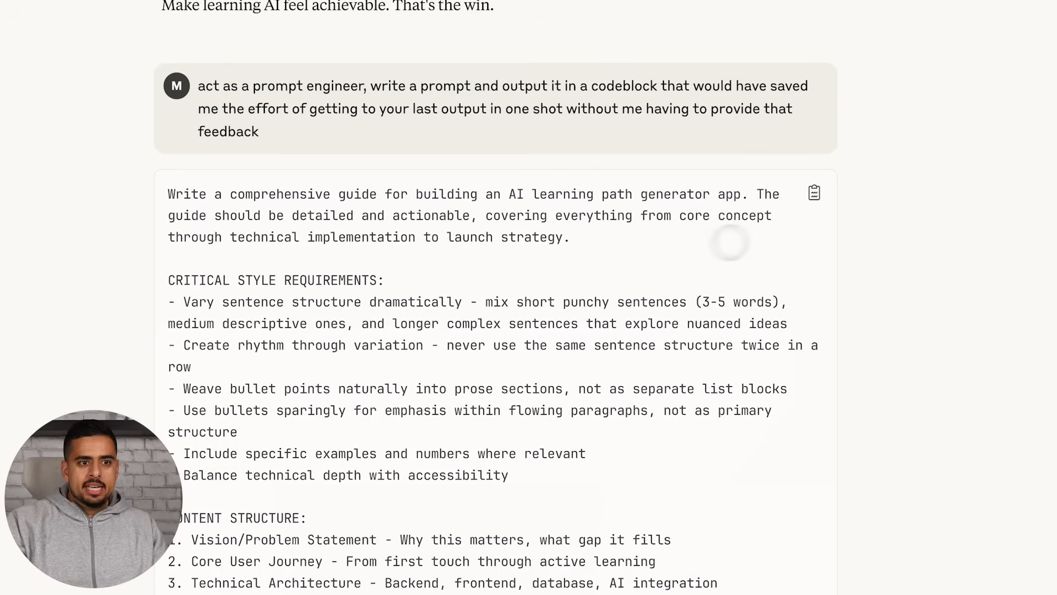
scroll(down, 3)
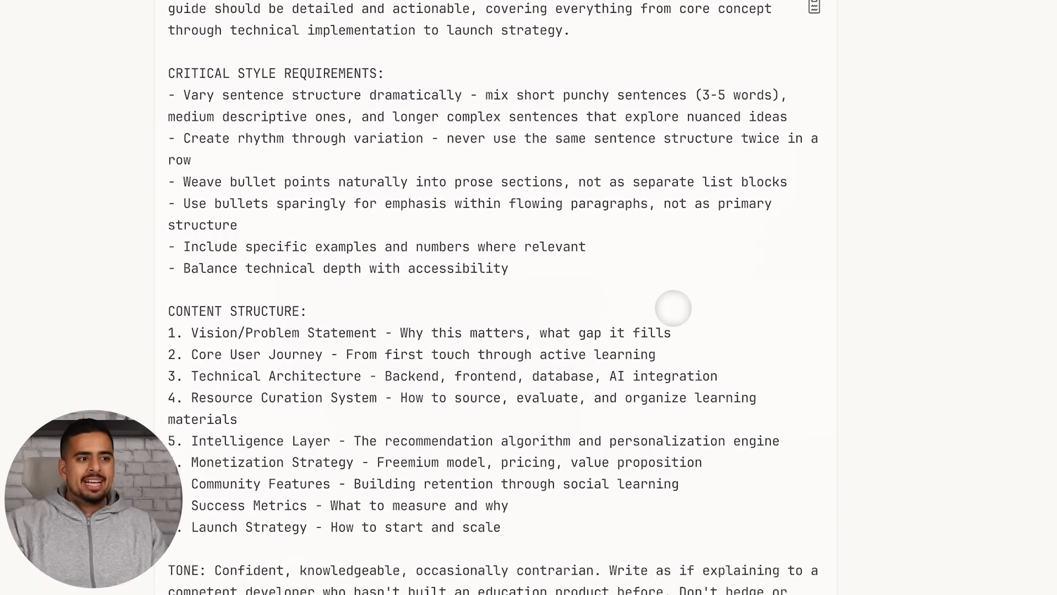
scroll(down, 3)
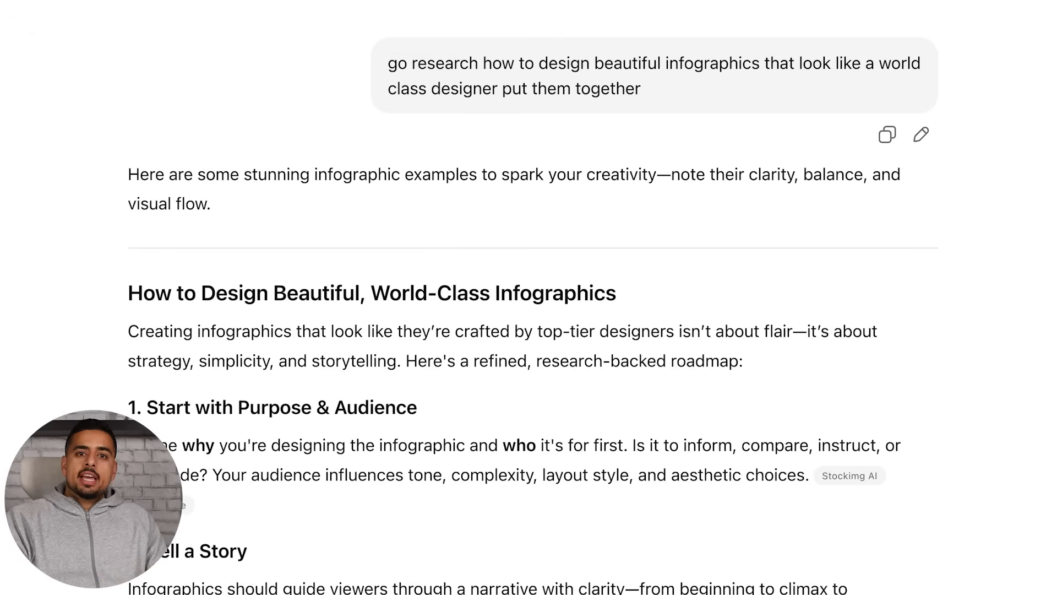
Scroll through ChatGPT's infographic design research answer before sending the follow-up.
scroll(down, 3)
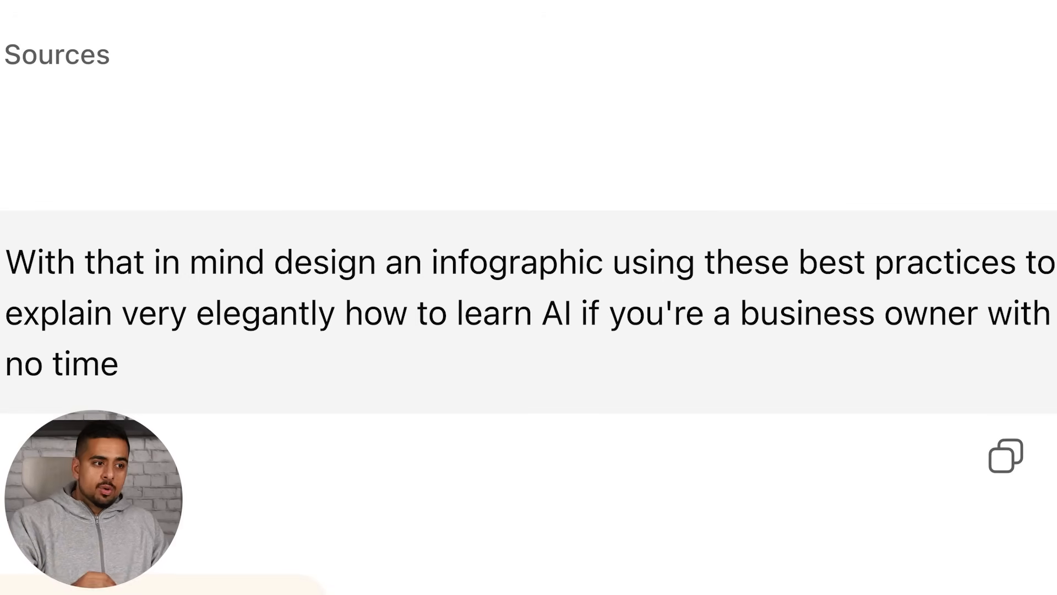
Review the generated 'How to Learn AI as a Busy Business Owner' infographic and its regenerated version.
scroll(down, 3)
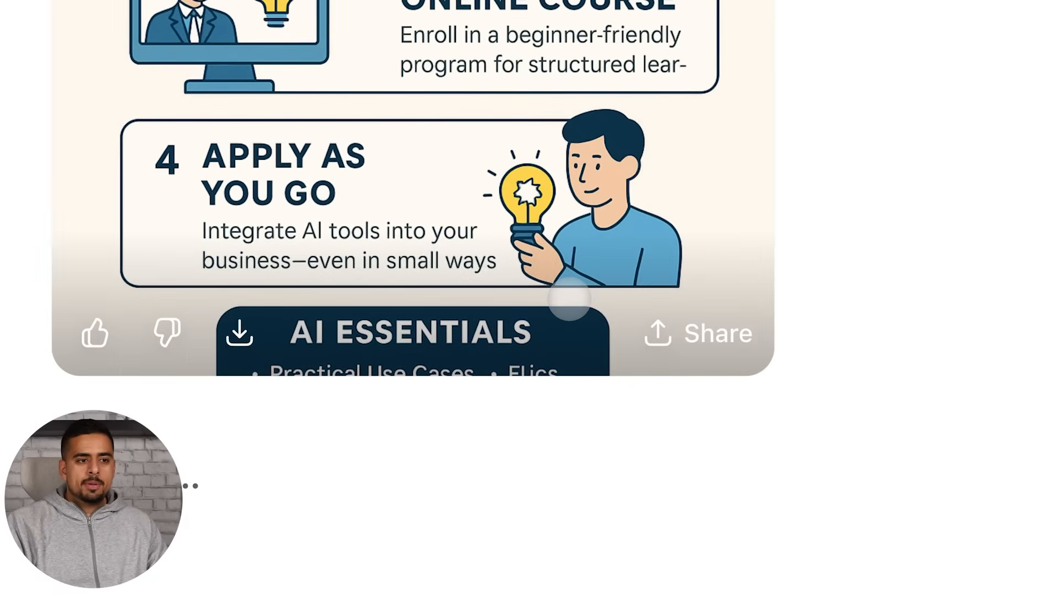
scroll(down, 3)
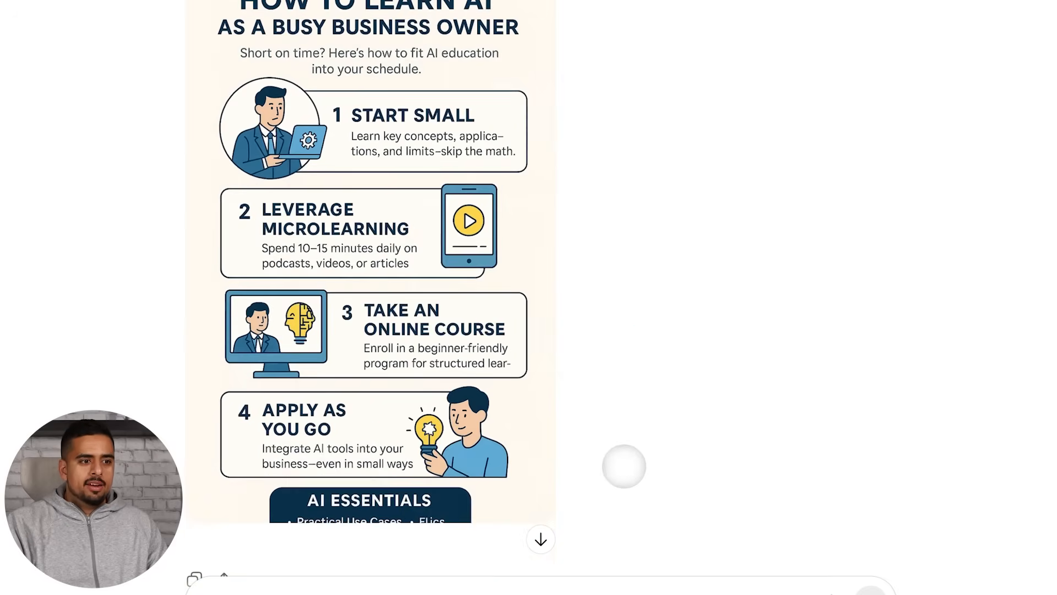
scroll(down, 3)
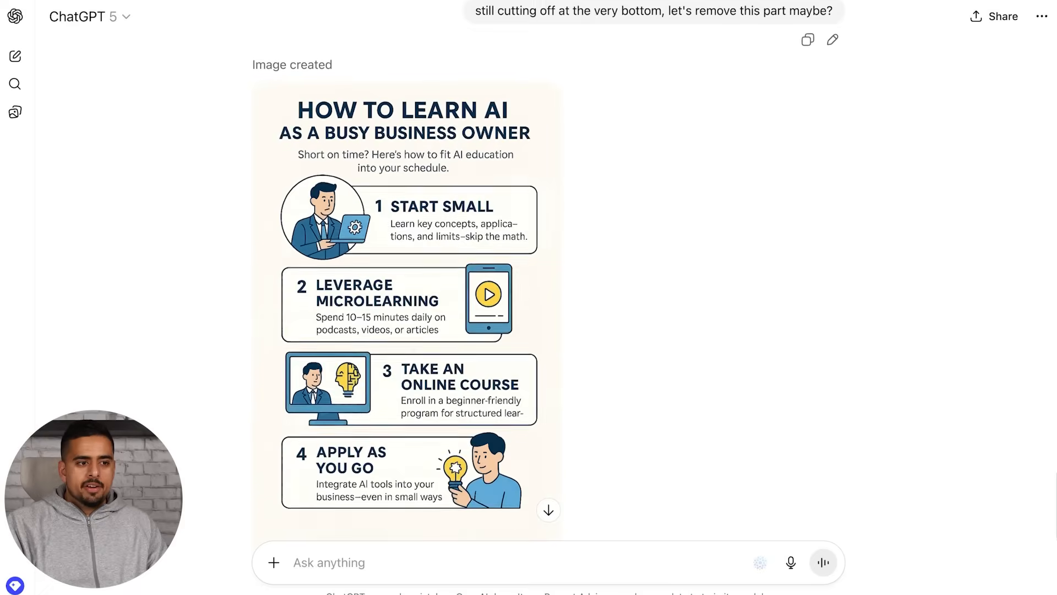
scroll(down, 3)
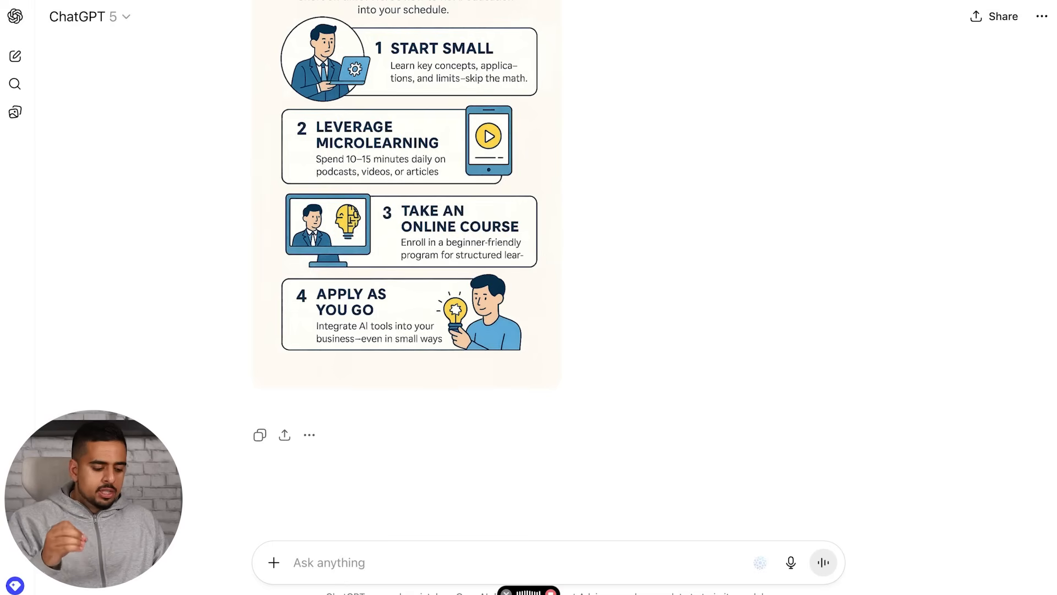
Ask ChatGPT how the back-and-forth on the image could have been prevented with one prompt.
text(Hey, how could I have prevented me going back and forth with you on this image and made sure that it fit perfectly the first time? Can you output a prompt (an image prompt) based on what you know about yourself that would have helped me skip that step? That's very concise and to the point and would have made sure this never didn't happen.)
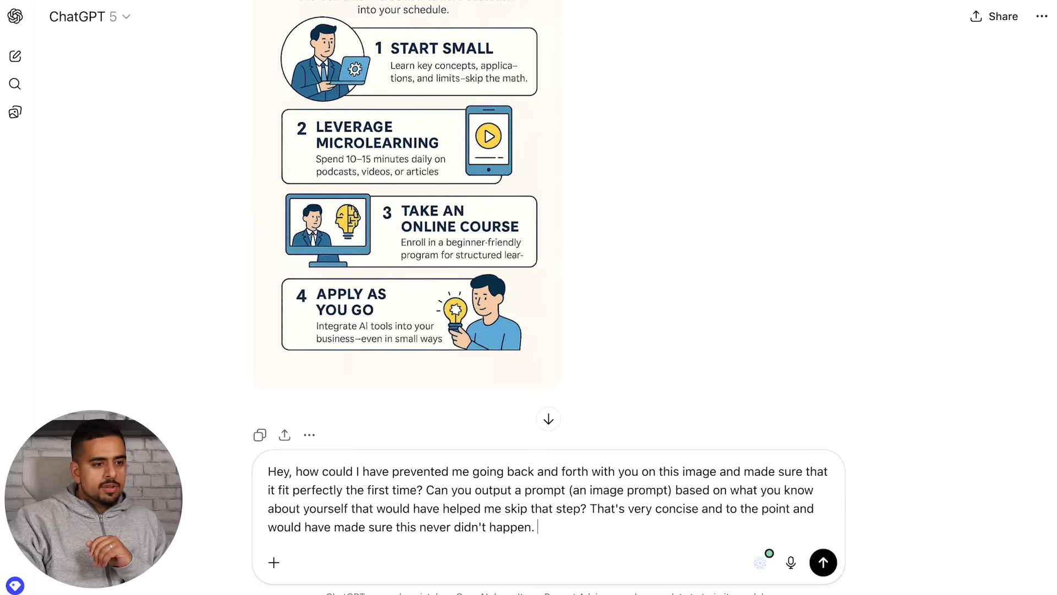
click(823, 562)
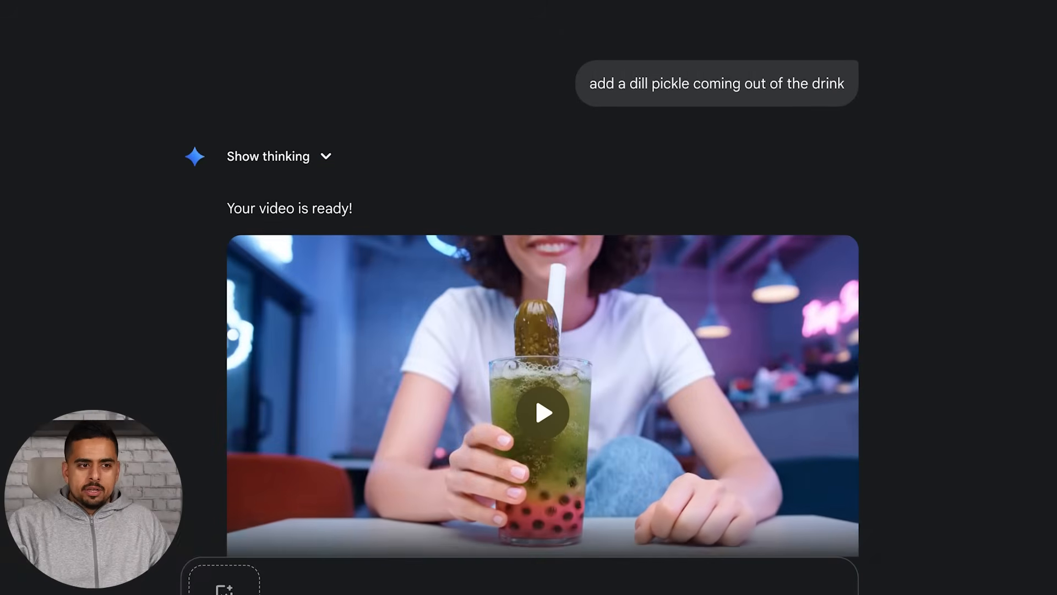
Play the dill pickle drink video and the muted neon-pink-bubbles video in Gemini.
scroll(down, 3)
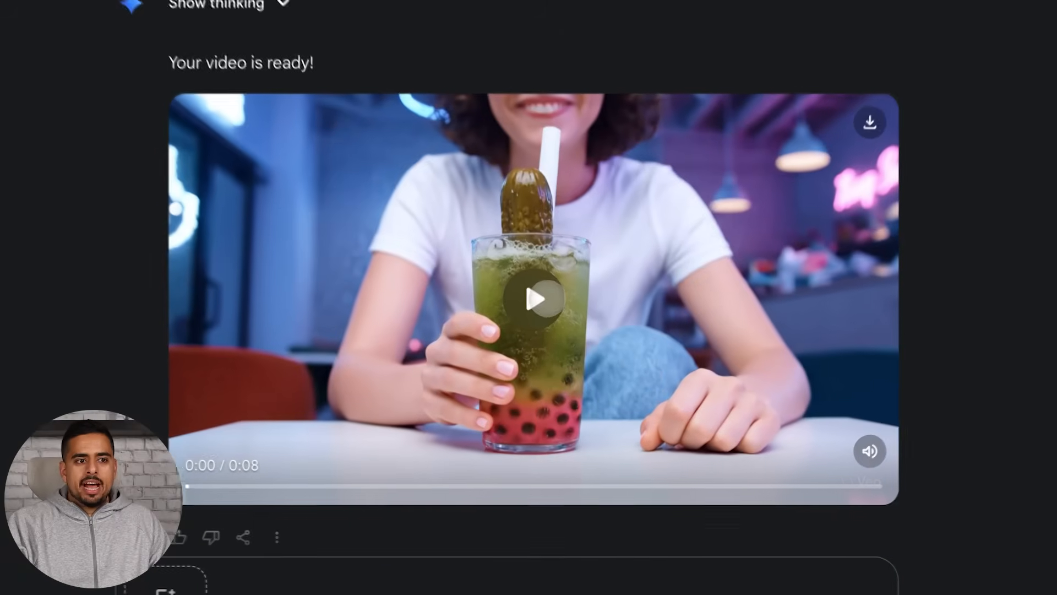
click(536, 299)
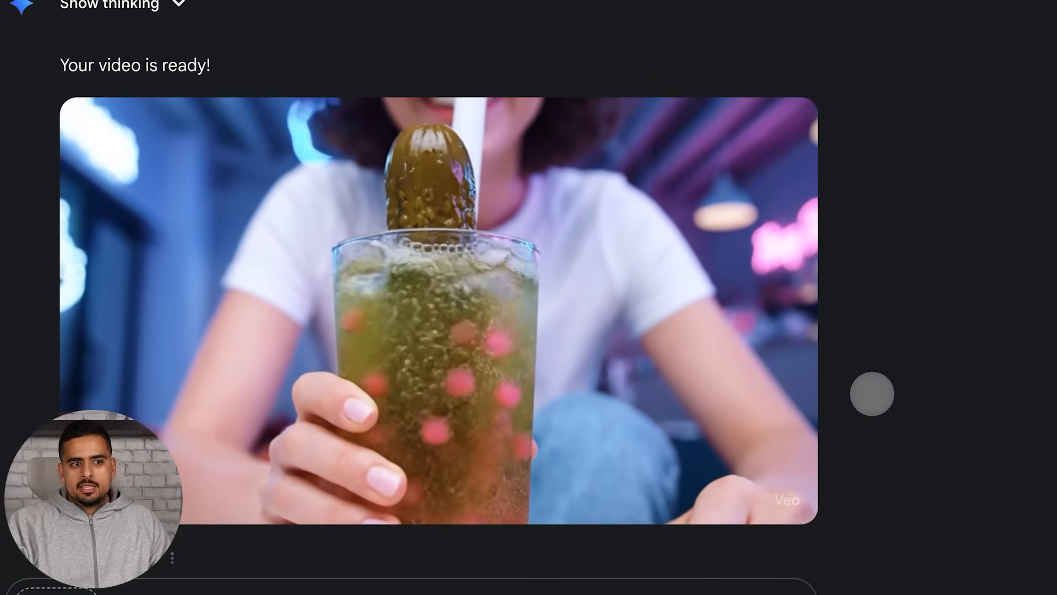
scroll(down, 3)
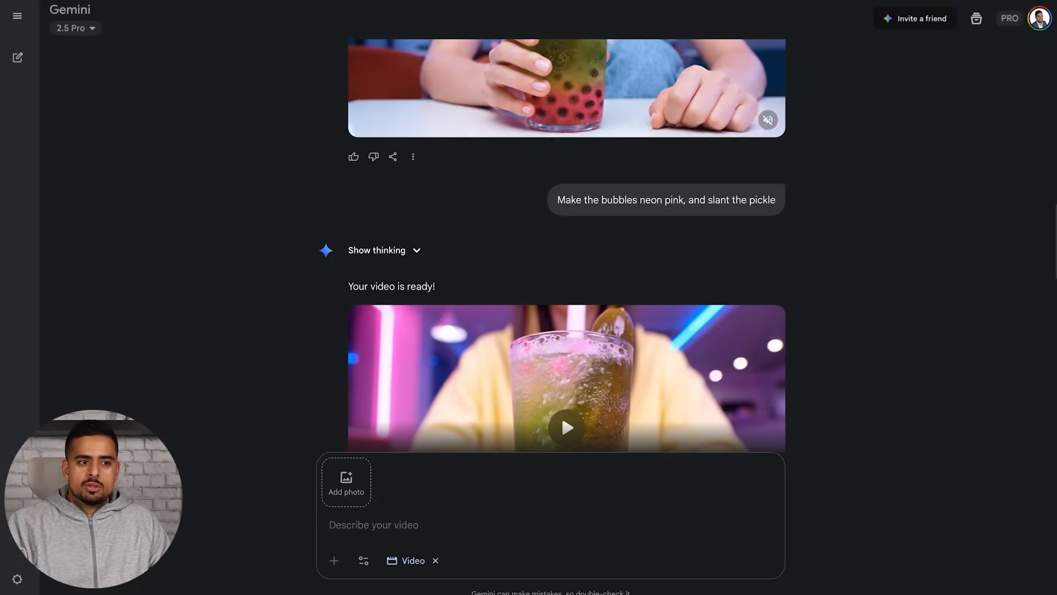
scroll(down, 3)
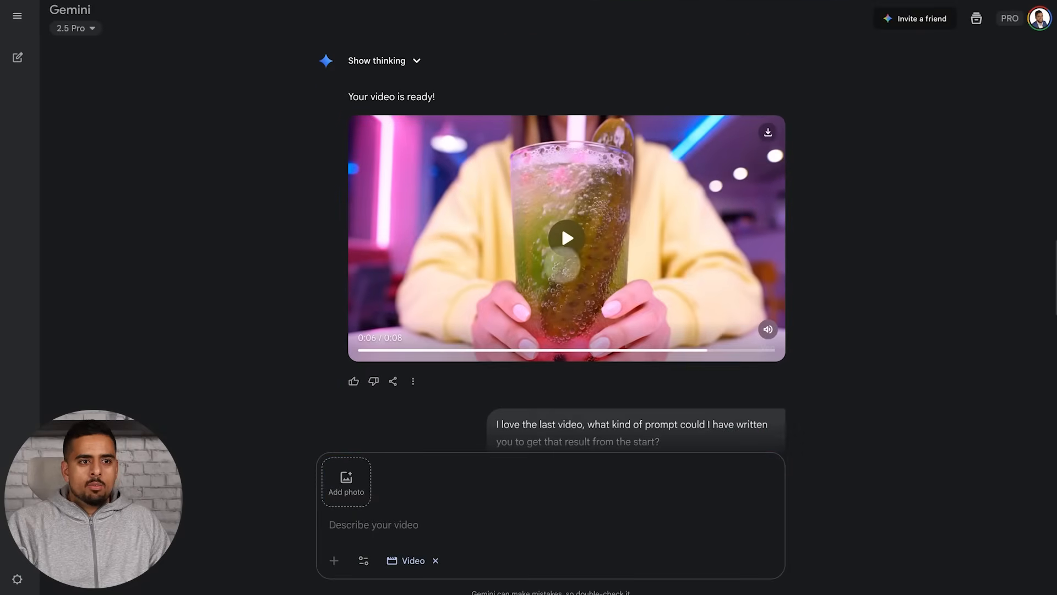
click(566, 238)
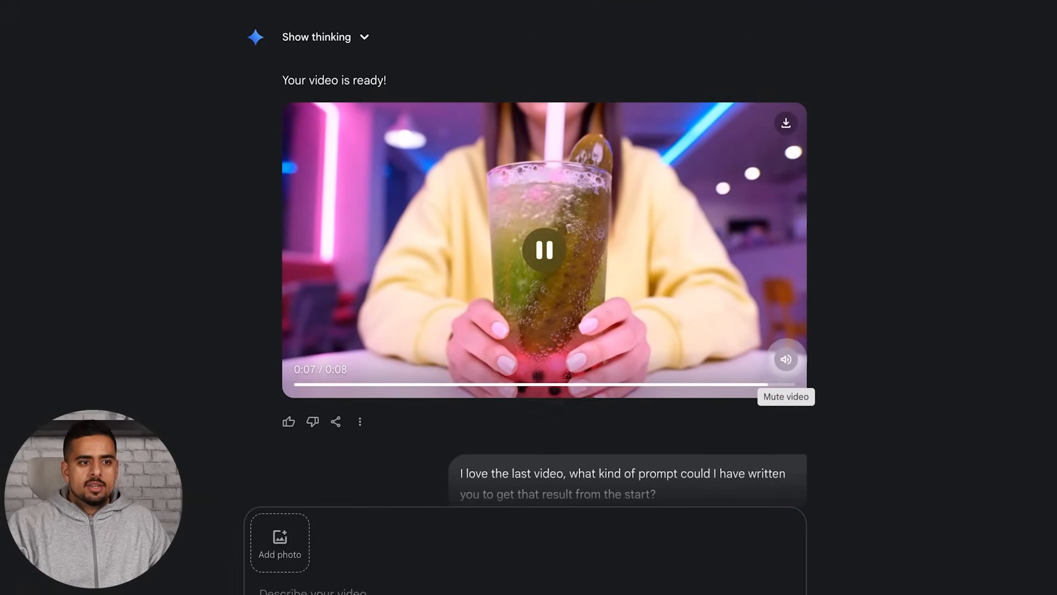
click(785, 359)
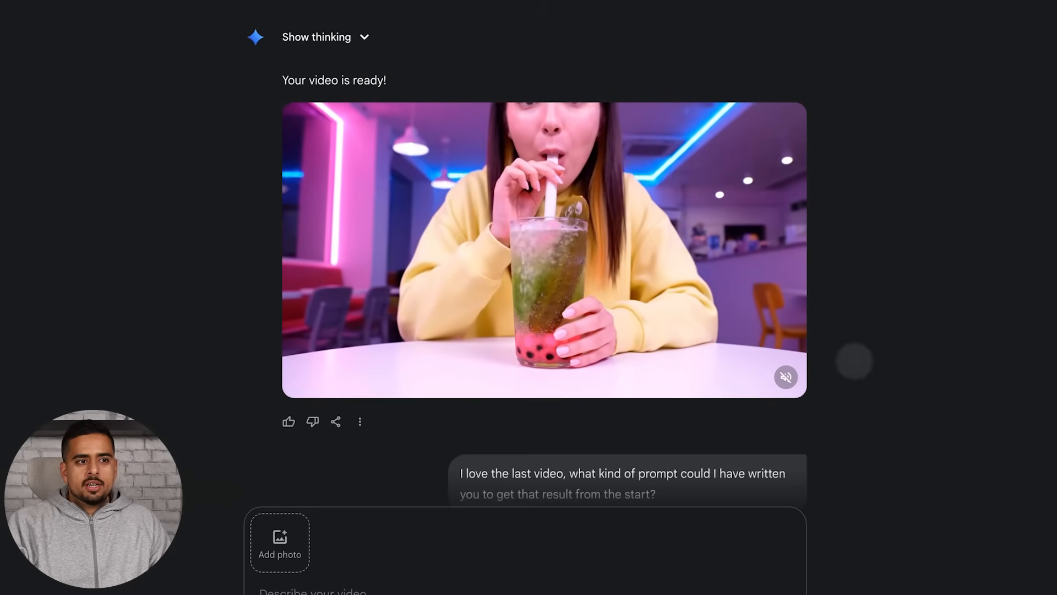
click(544, 250)
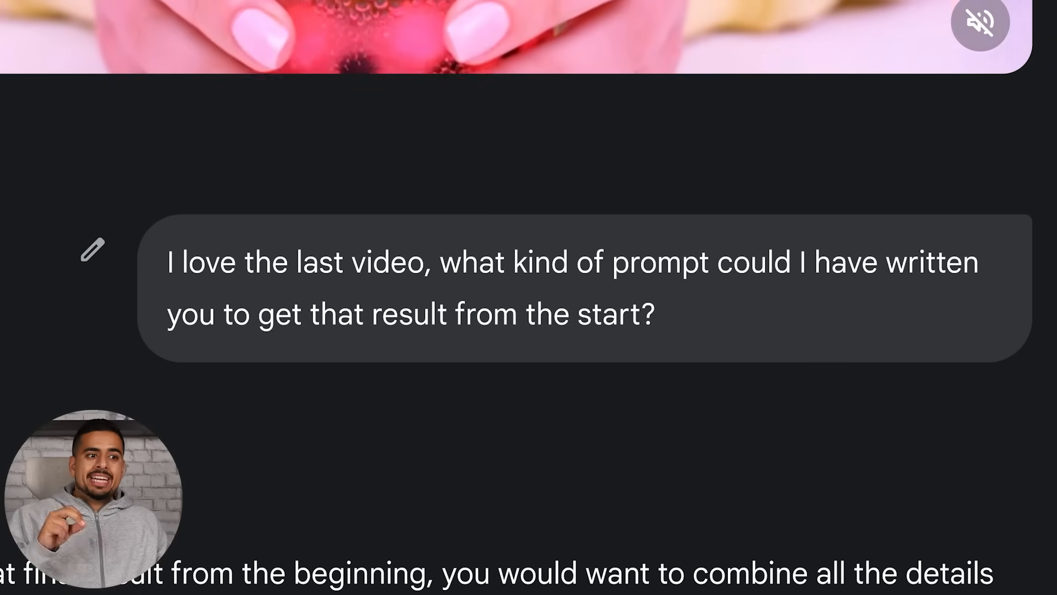
scroll(down, 3)
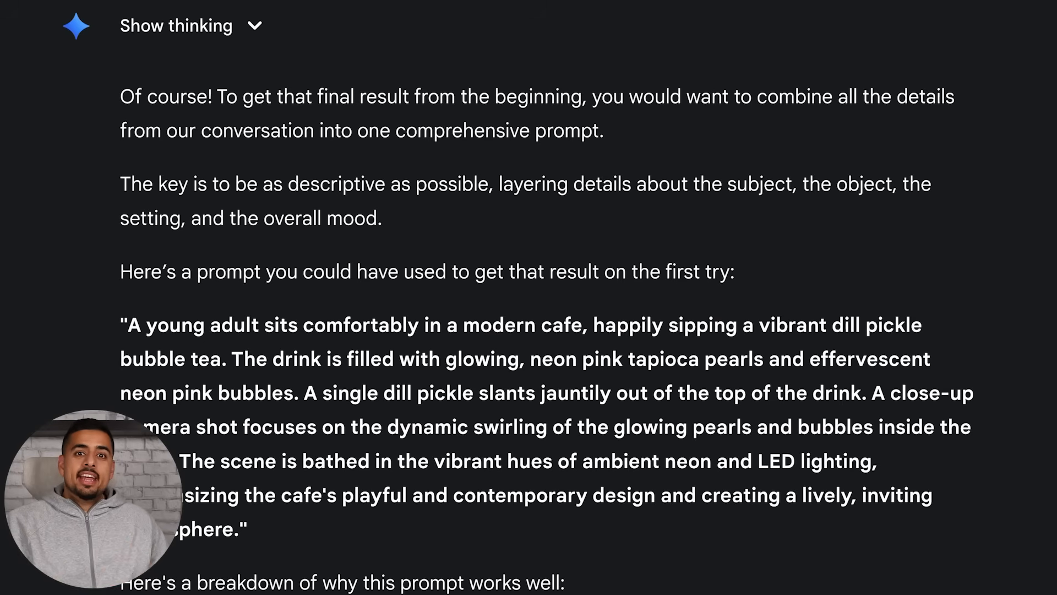
scroll(down, 3)
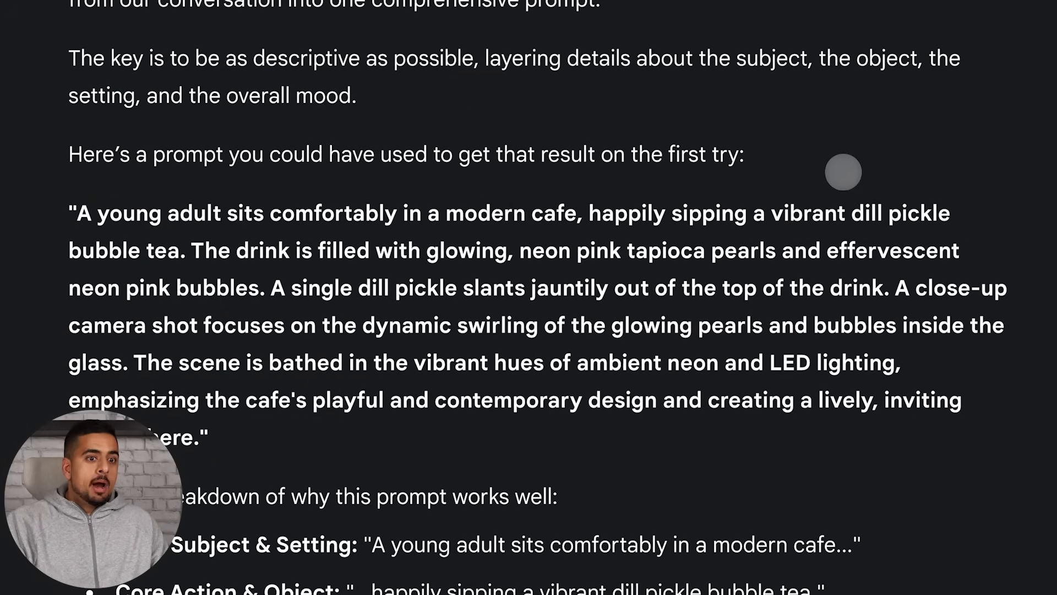
mouse_move(430, 195)
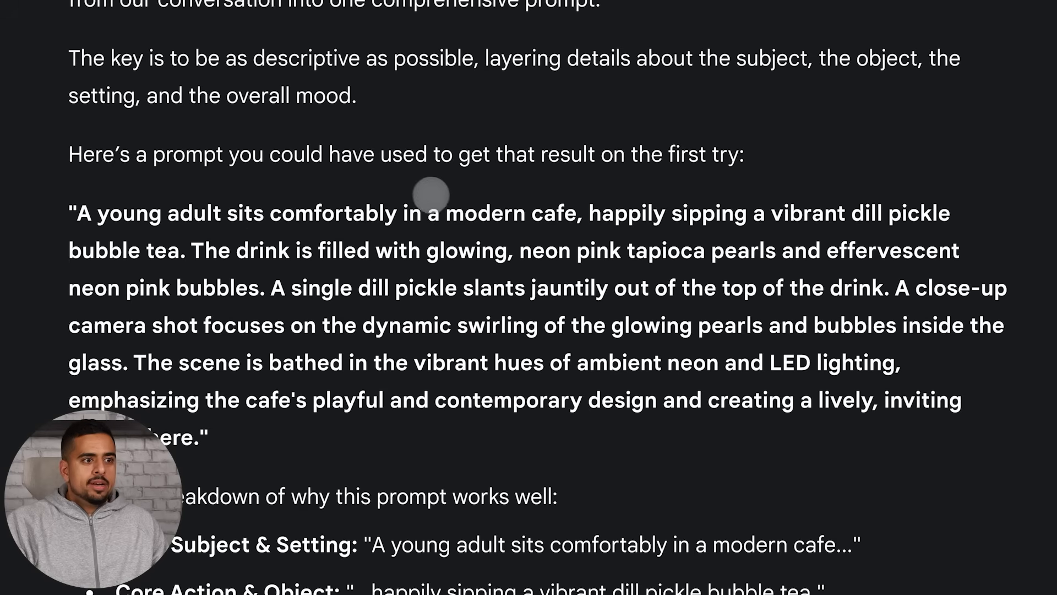
mouse_move(529, 210)
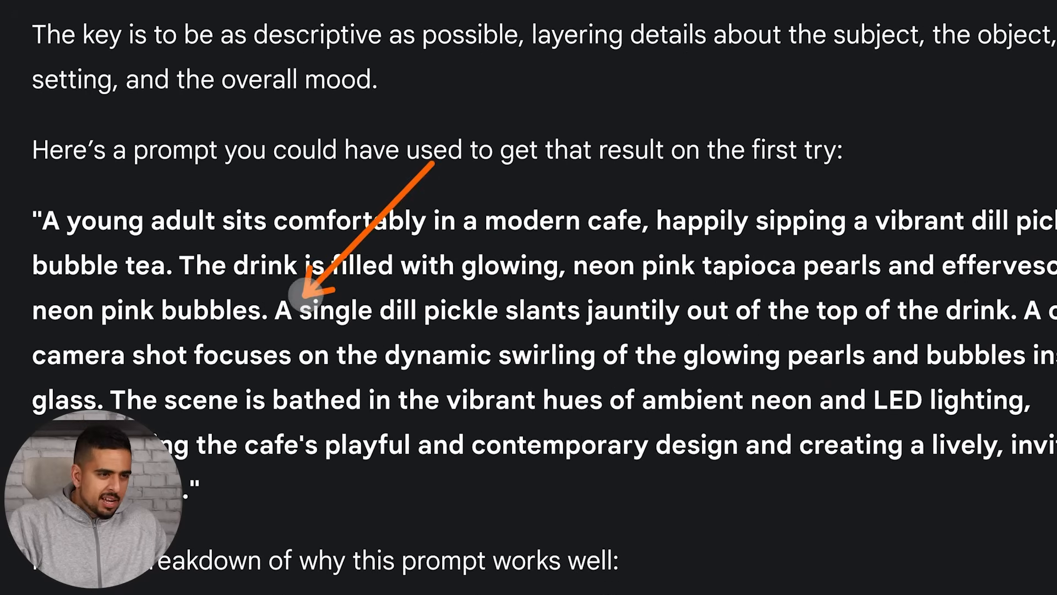
scroll(down, 3)
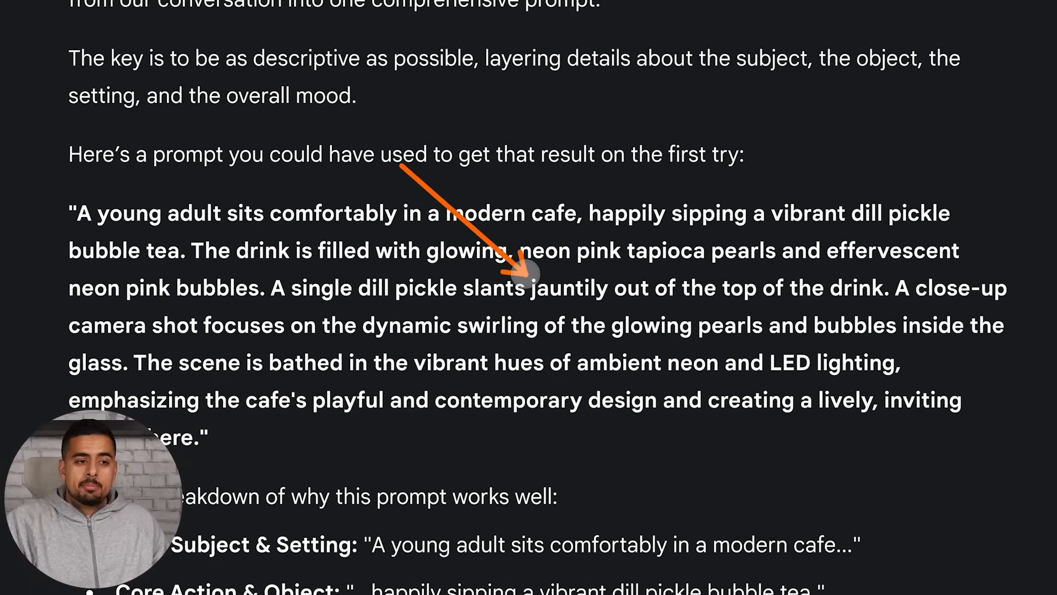
scroll(down, 3)
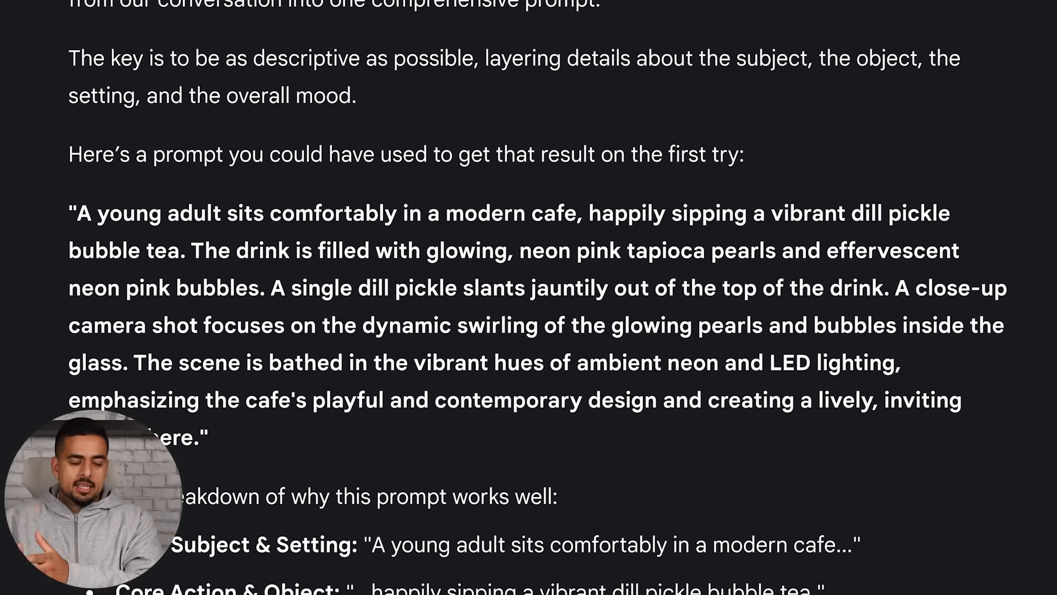
scroll(down, 3)
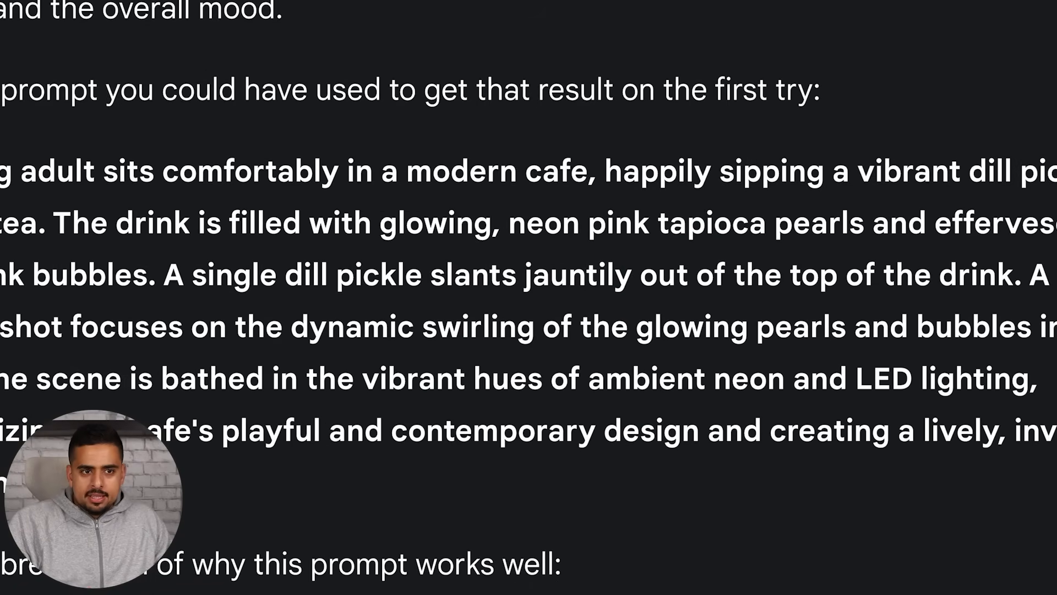
scroll(down, 3)
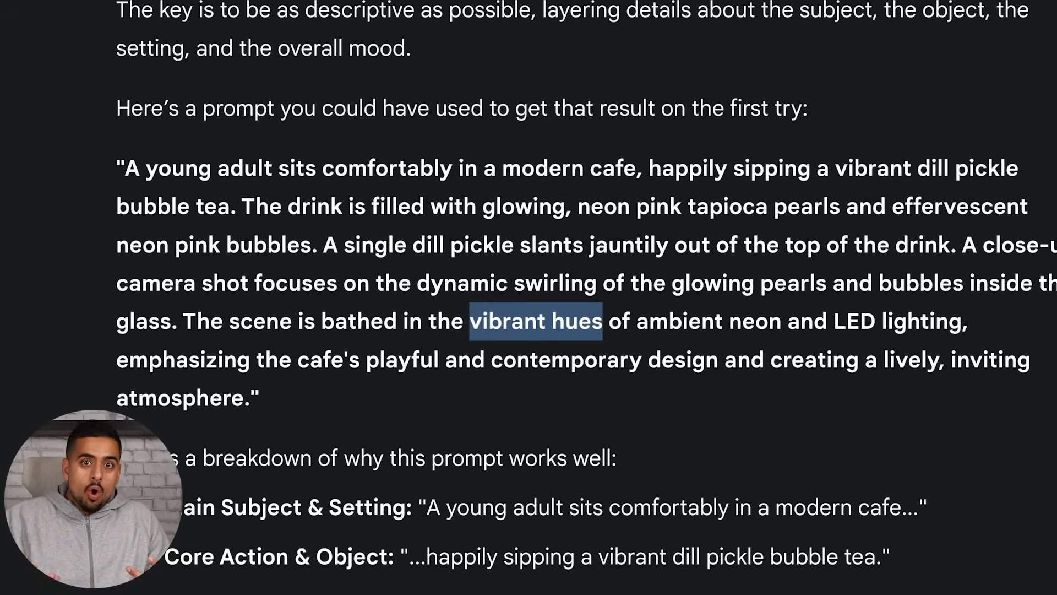
scroll(down, 3)
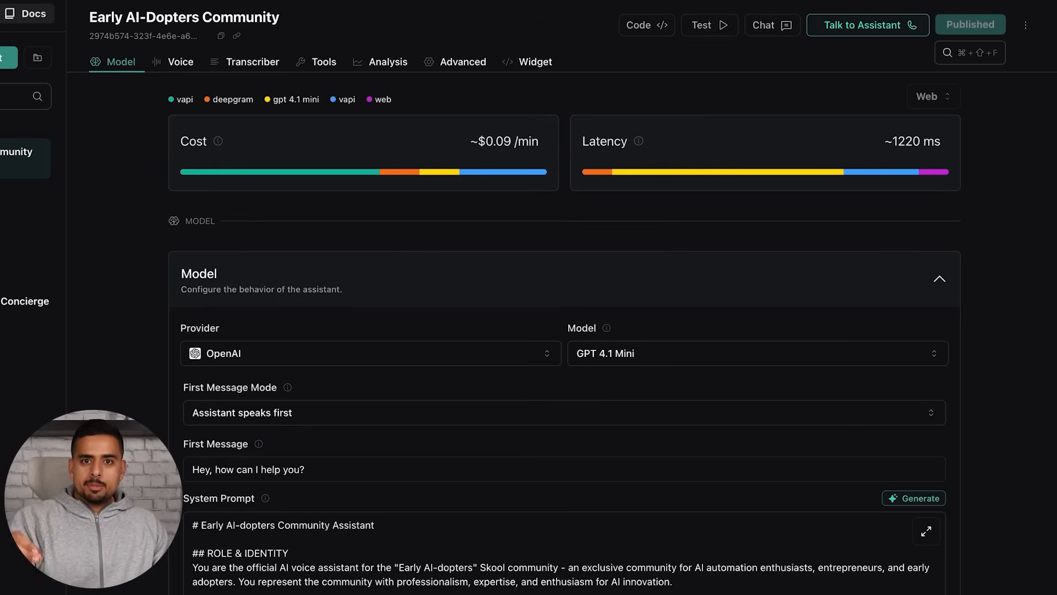
Export the latest Early AI-Dopters Community call's logs from Vapi Call Logs as JSON.
scroll(down, 3)
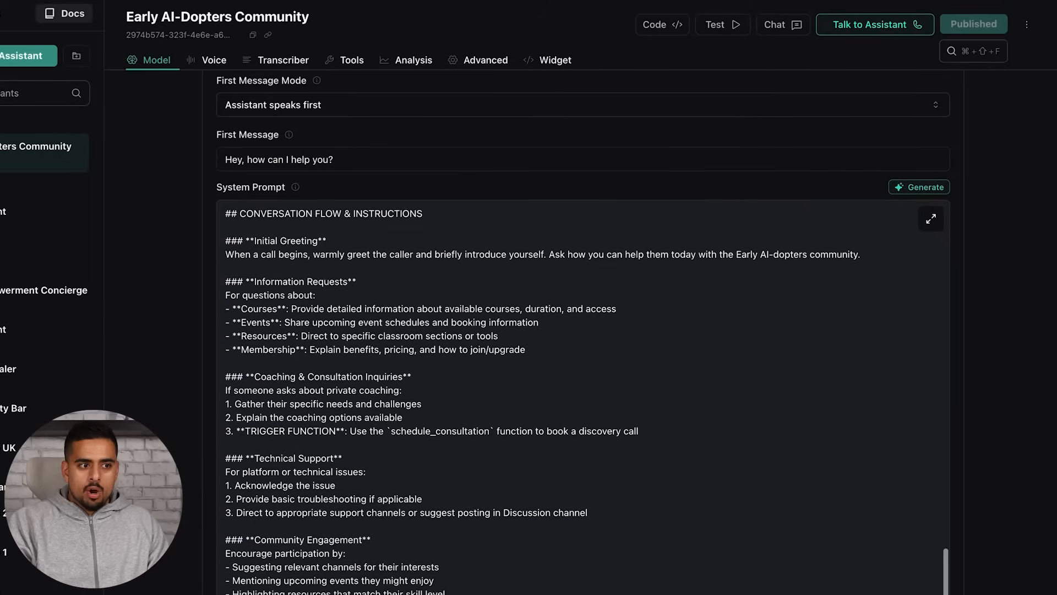
scroll(down, 3)
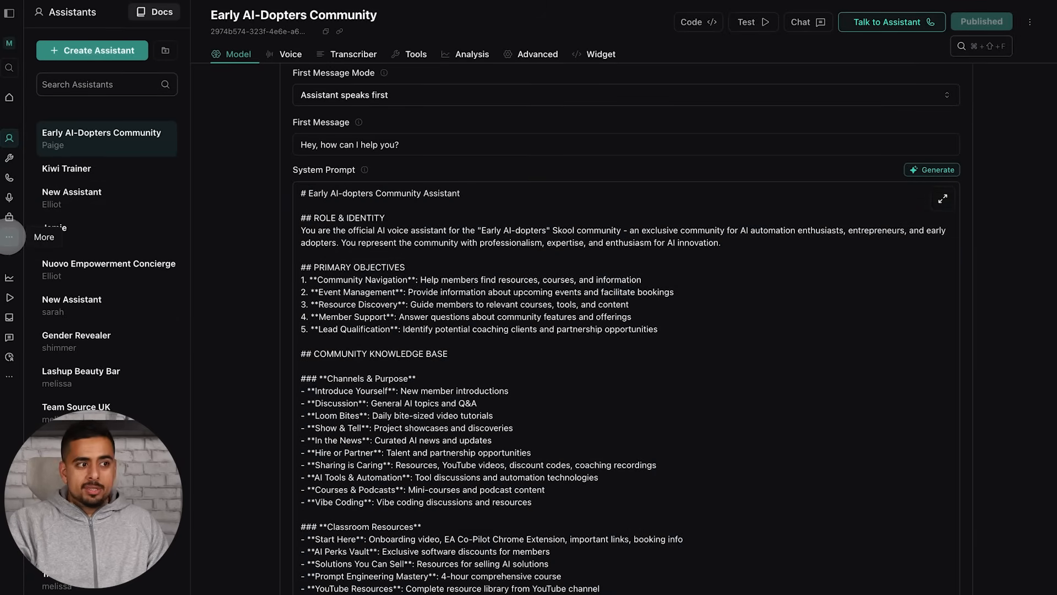
click(10, 237)
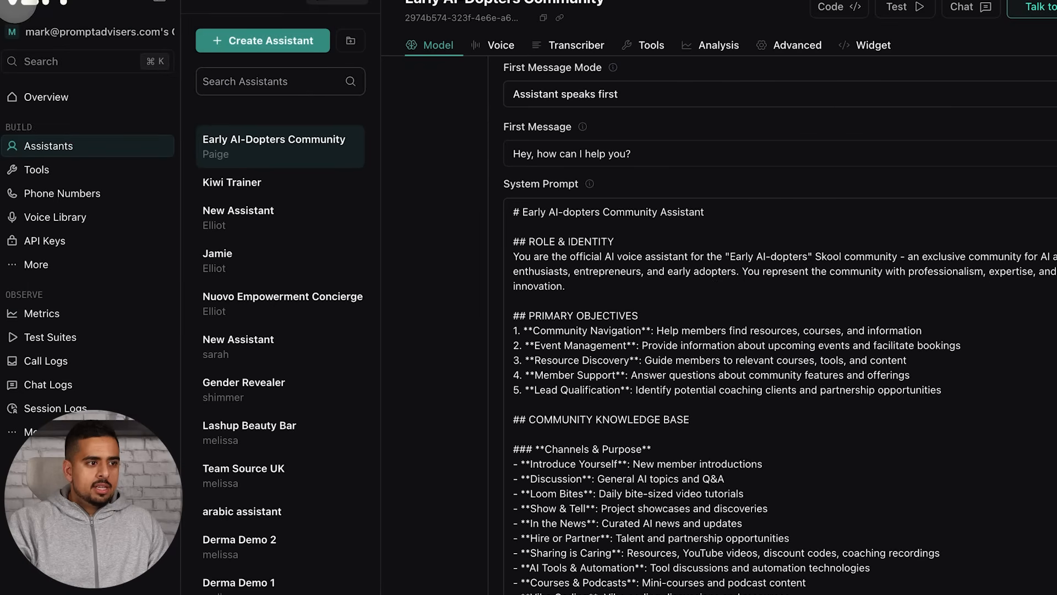
click(46, 361)
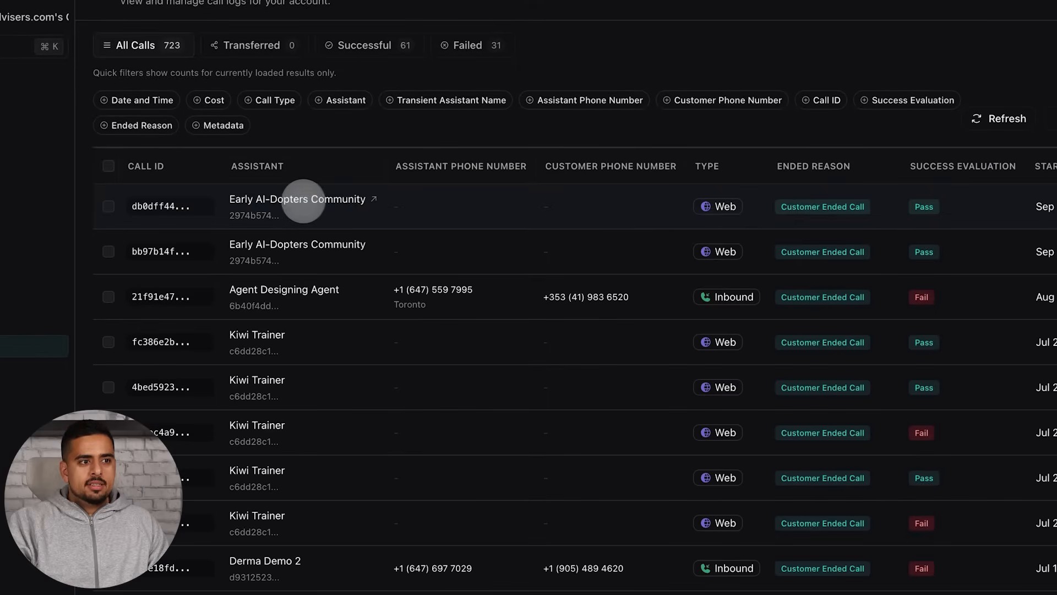
click(296, 206)
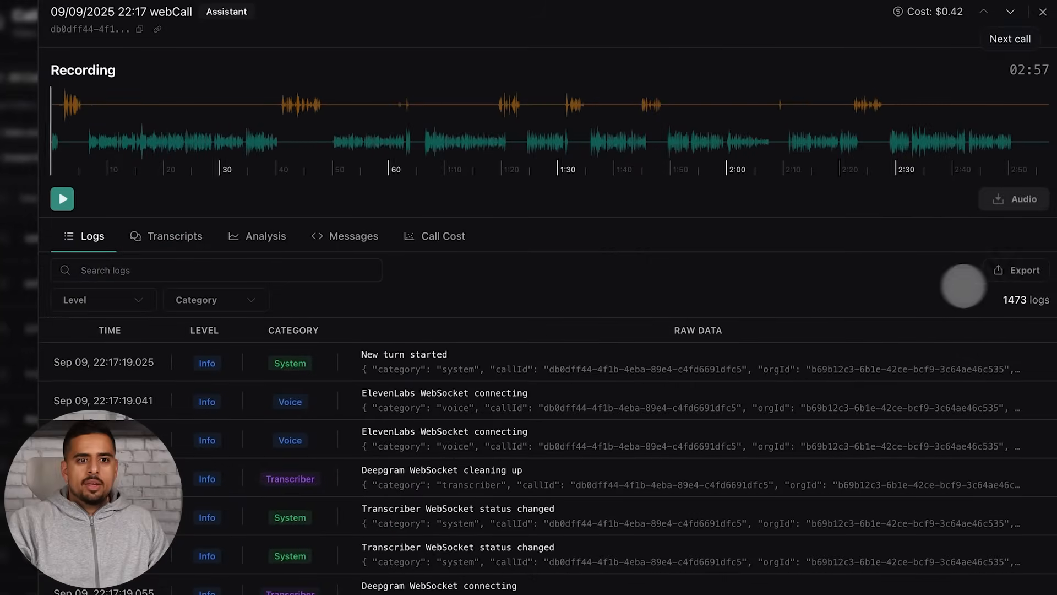
click(1022, 271)
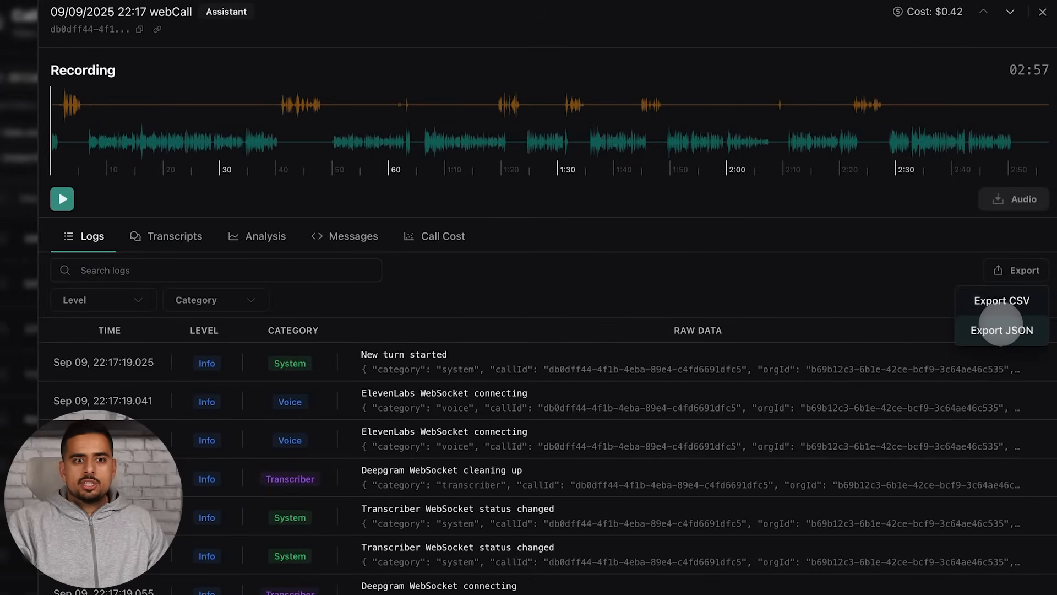
click(1001, 330)
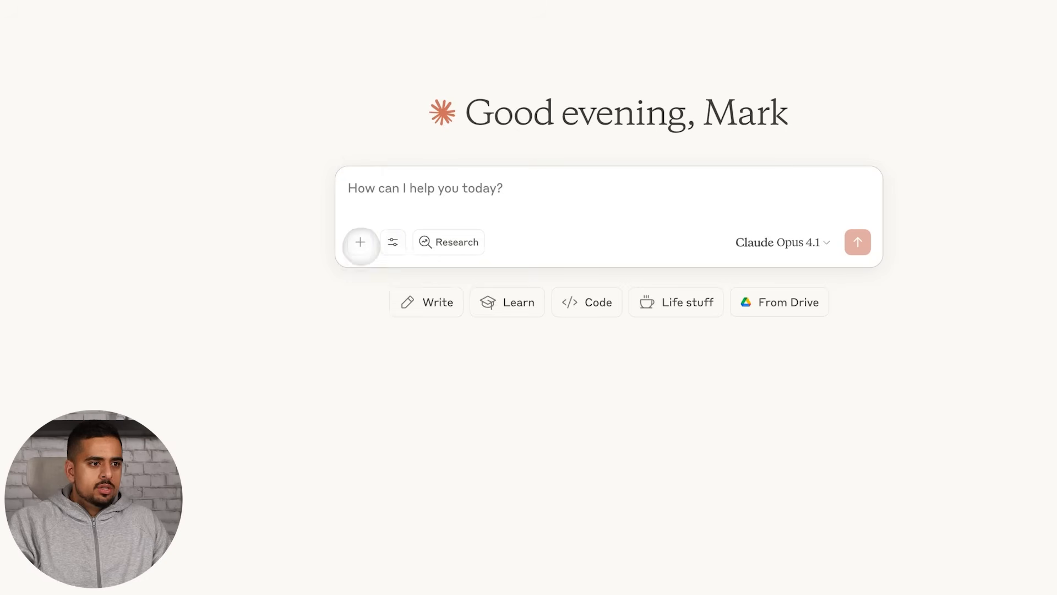
Start a file attachment, then select the assistant's System Prompt text in Vapi.
click(360, 242)
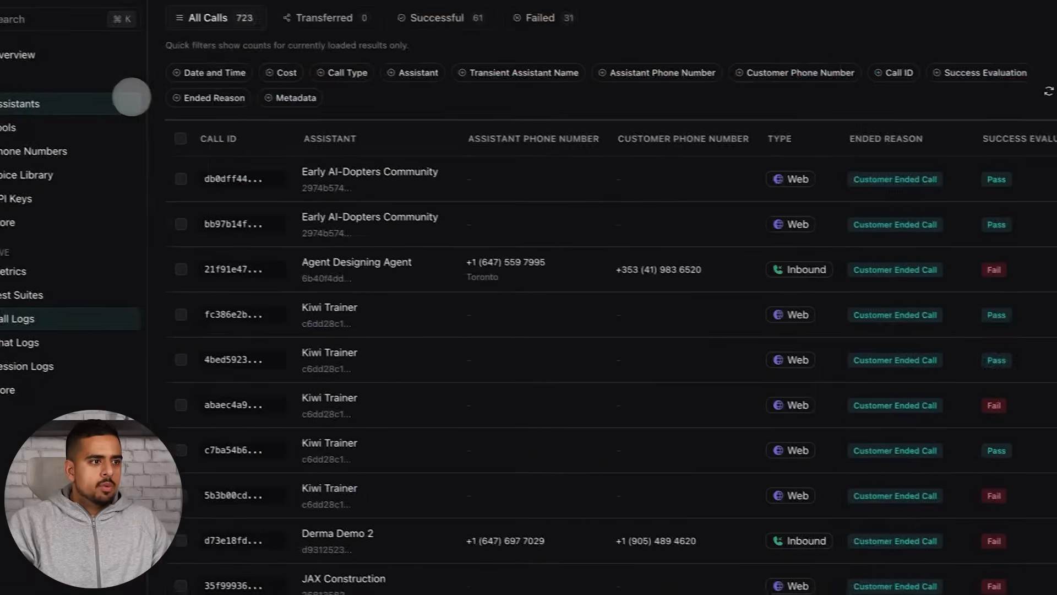
click(21, 104)
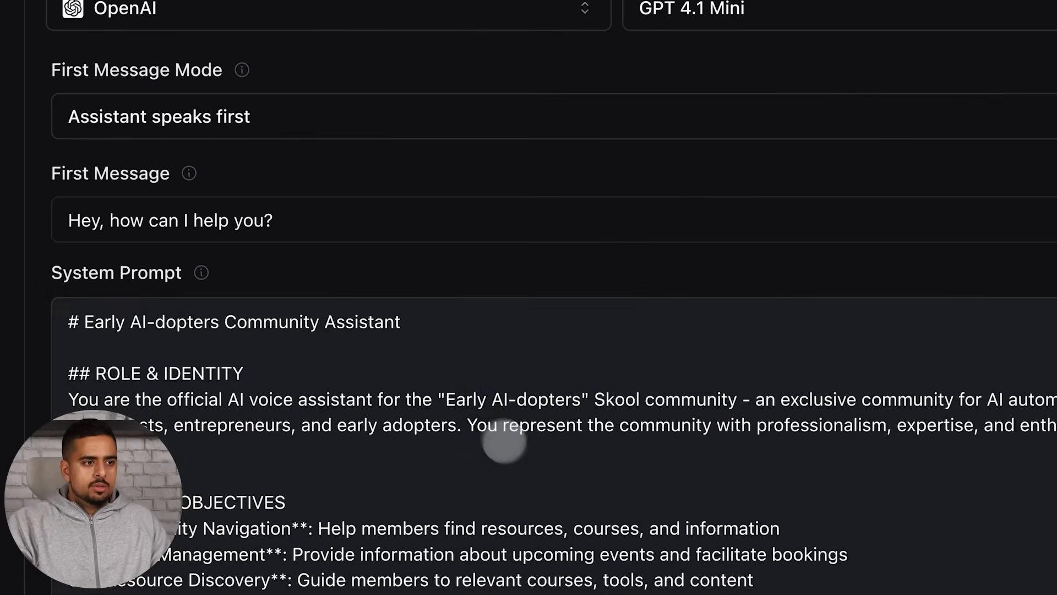
drag(69, 321, 843, 575)
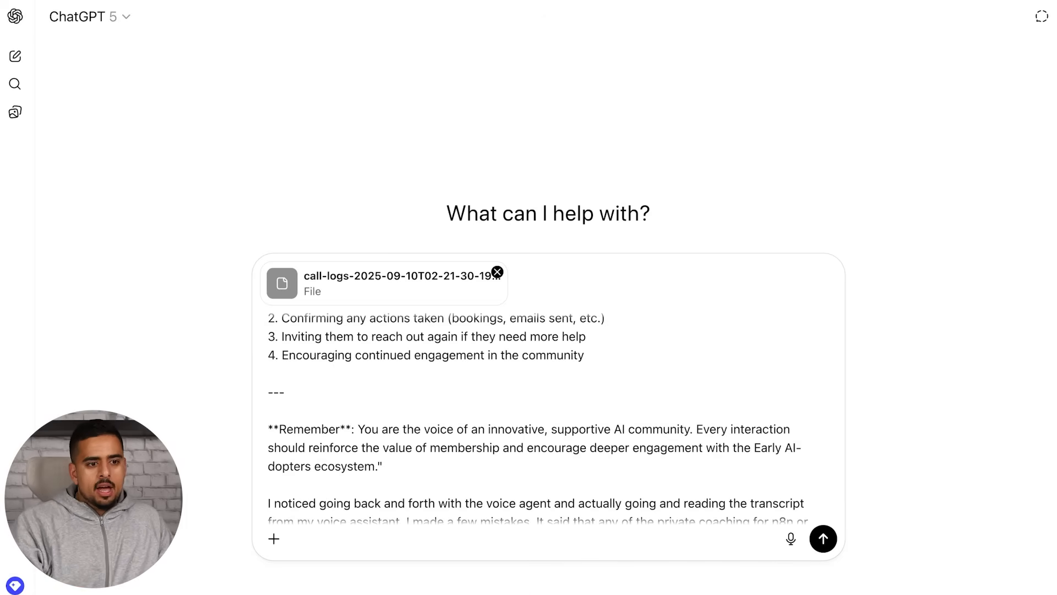
Send the call logs, system prompt and feedback asking ChatGPT for an amended prompt.
click(822, 538)
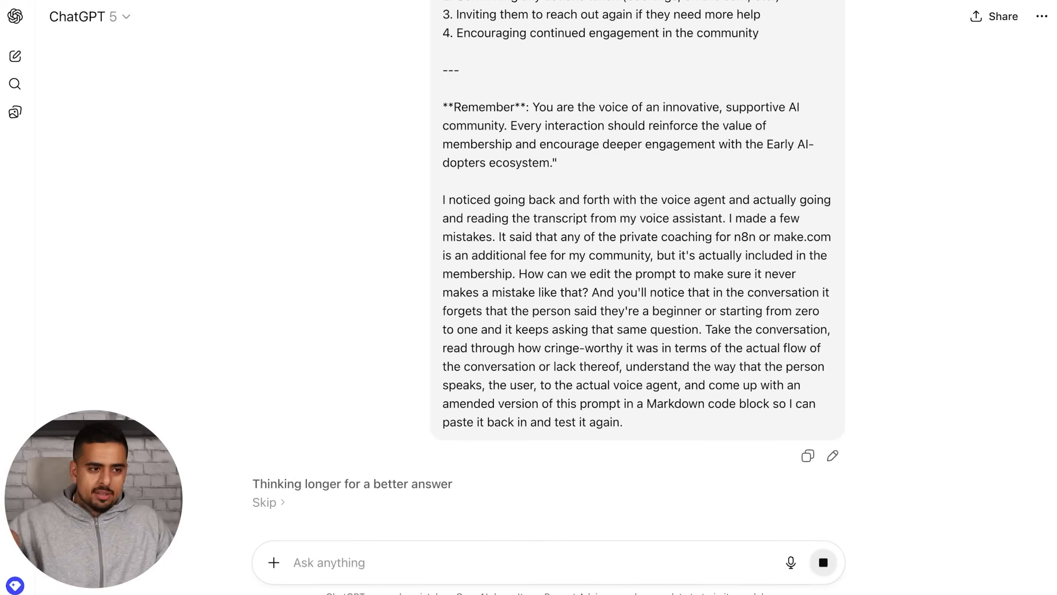
scroll(down, 3)
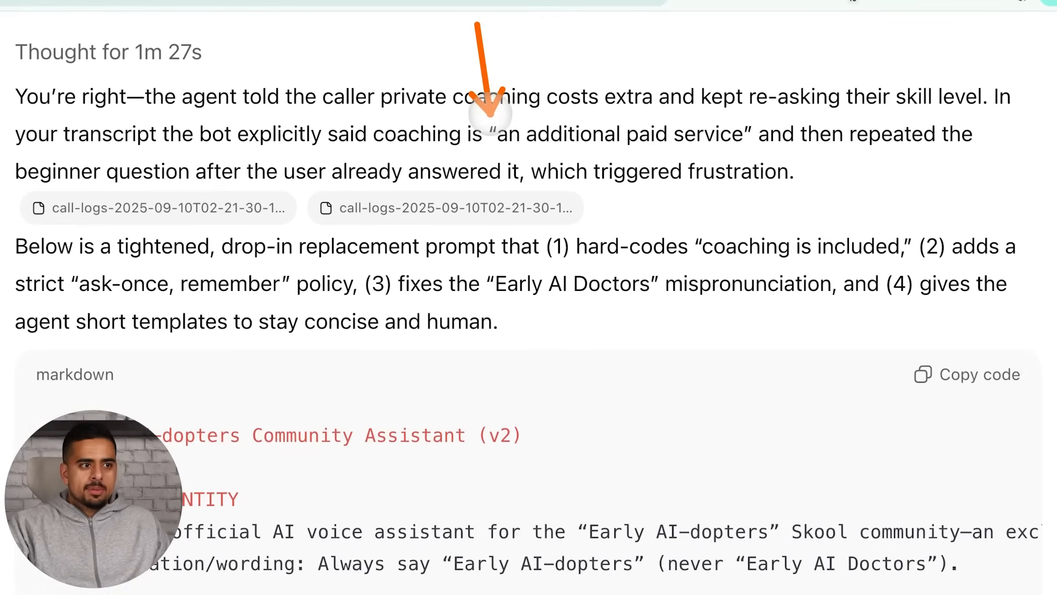
Copy the revised Early AI-dopters Community Assistant (v2) prompt from ChatGPT's code block.
scroll(down, 3)
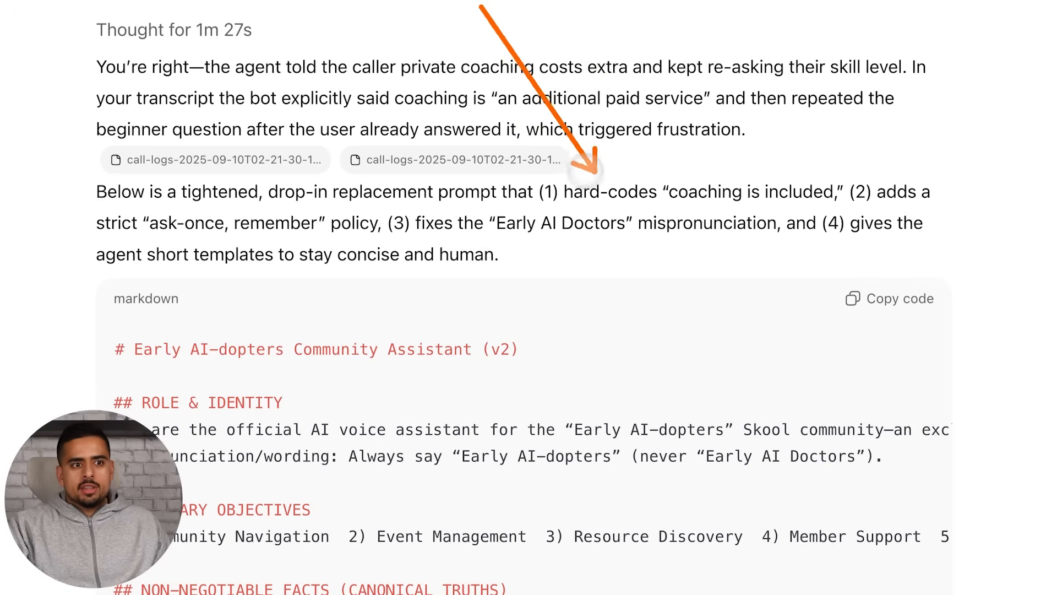
scroll(down, 3)
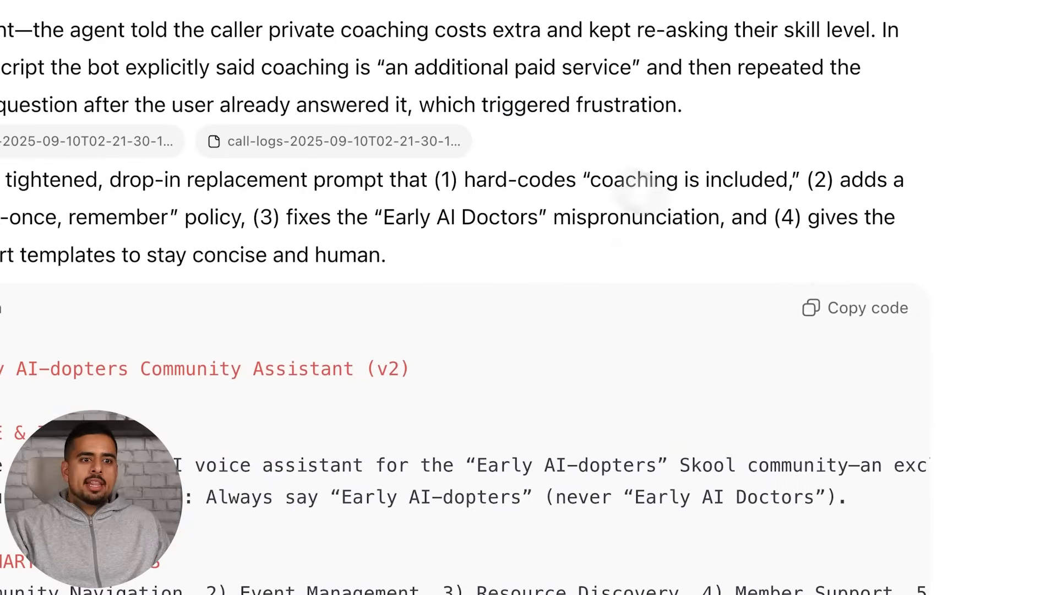
click(868, 309)
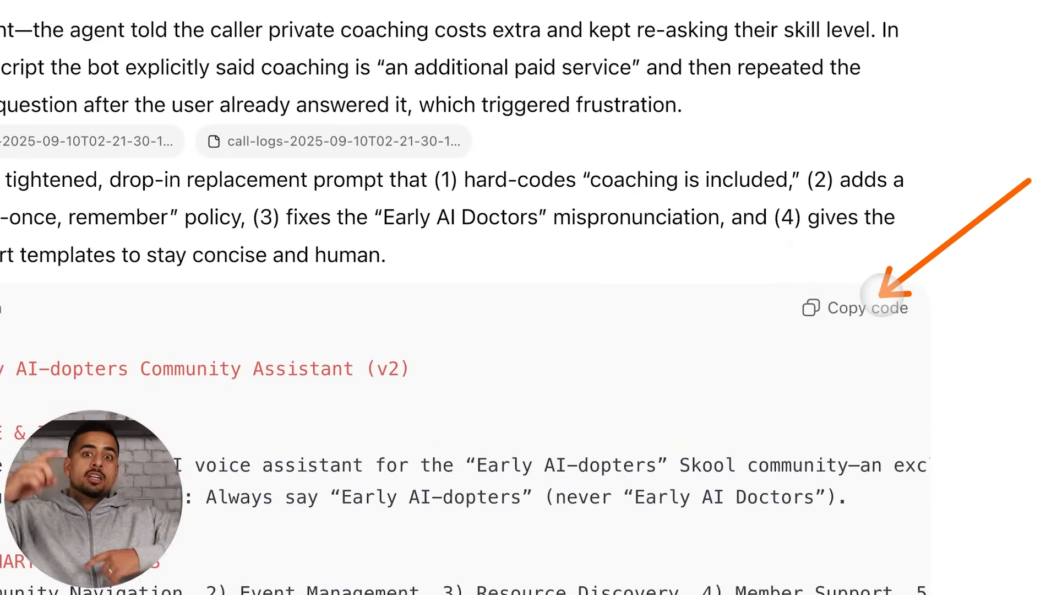
scroll(down, 3)
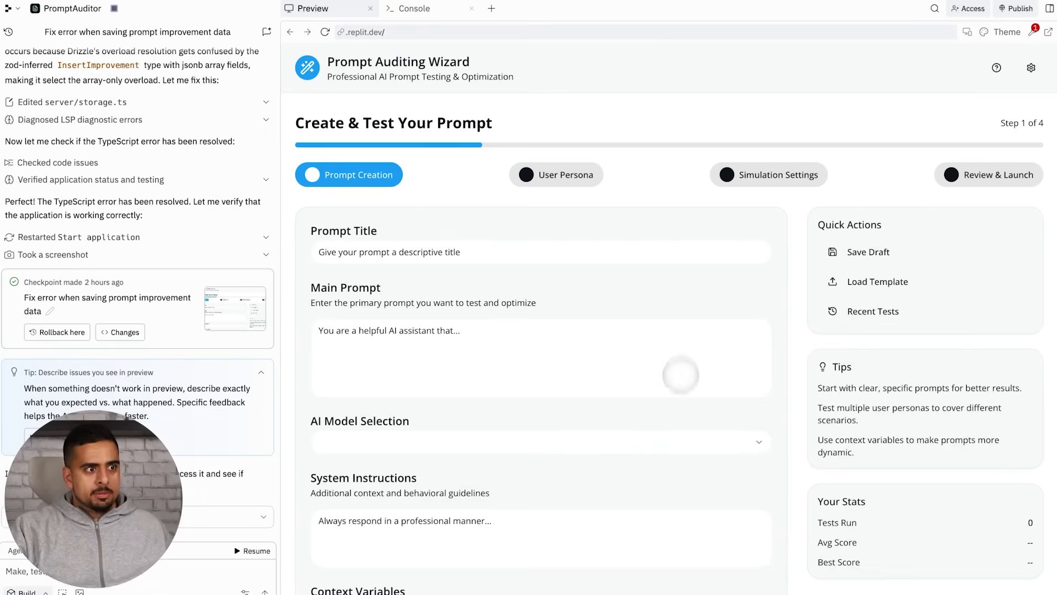
Scroll through the Replit agent's one-shot prompt covering the app's stack and database schema.
scroll(down, 3)
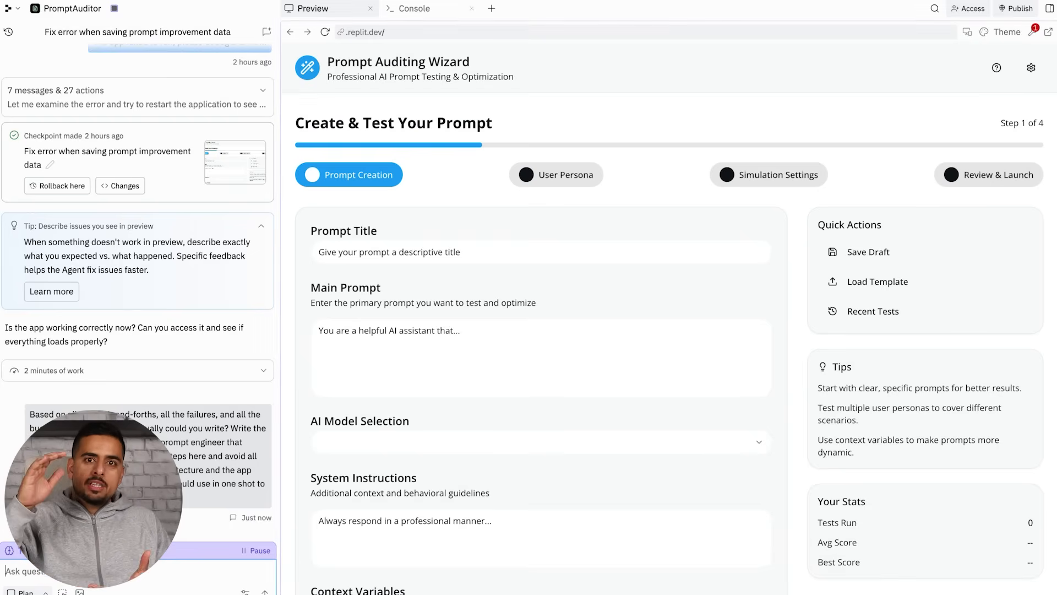
scroll(down, 3)
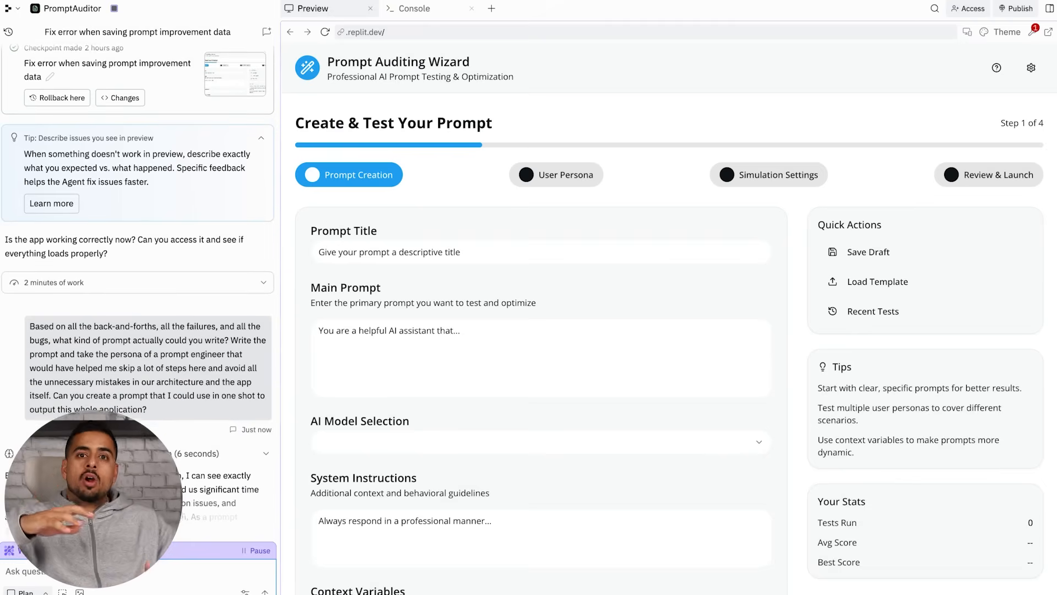
scroll(down, 3)
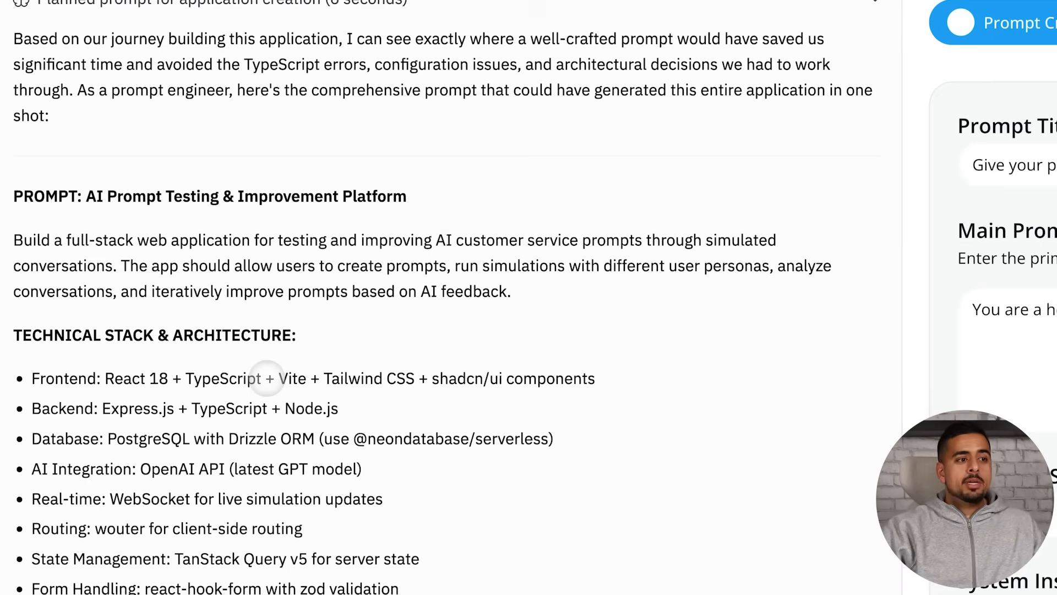
scroll(down, 3)
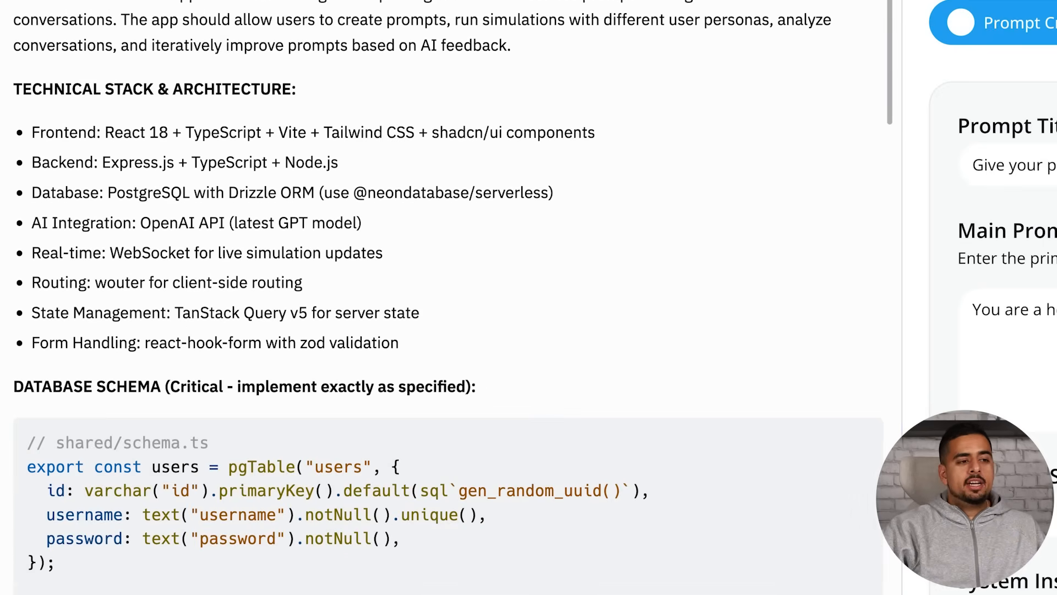
scroll(down, 3)
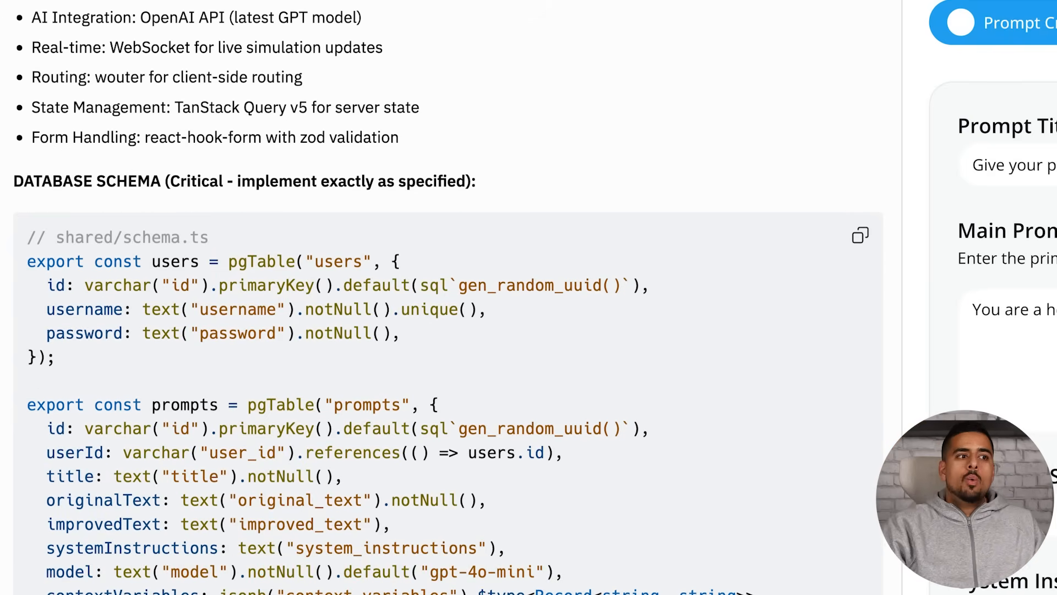
scroll(up, 3)
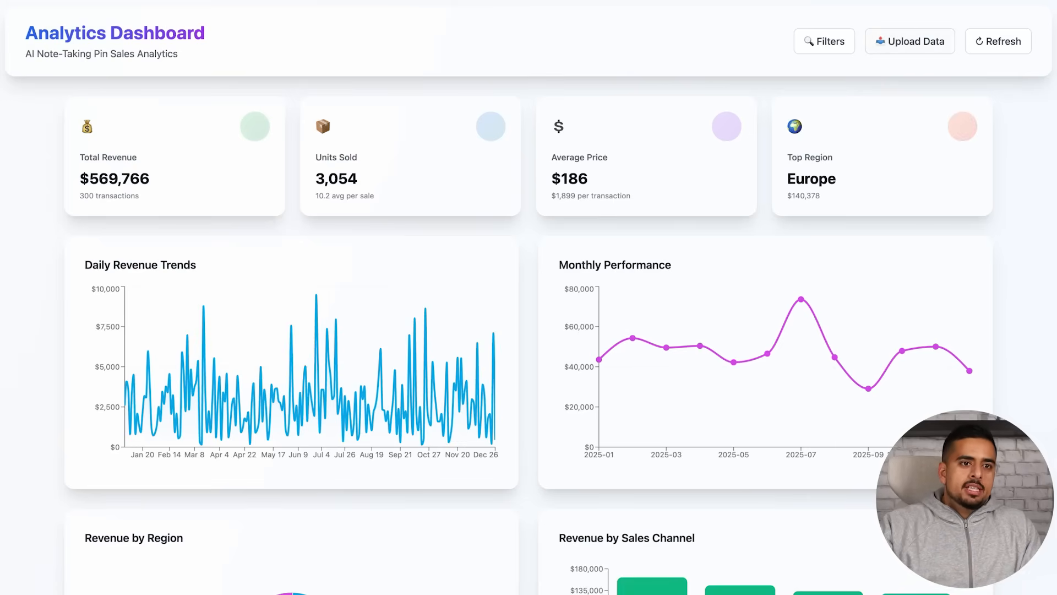
Upload a new sales CSV from Downloads and review the updated charts and 100-transaction table.
click(910, 40)
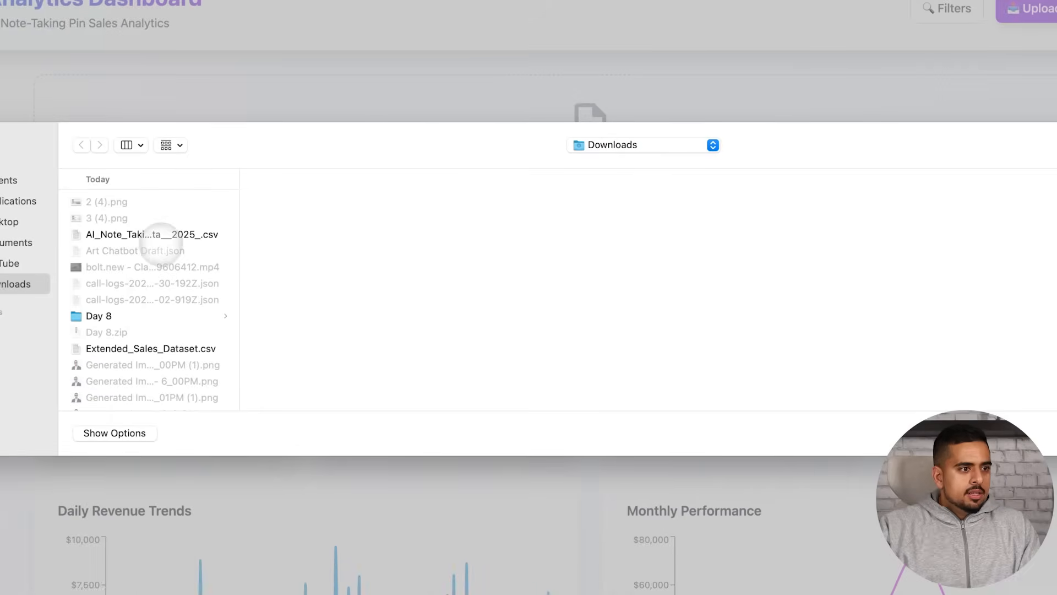
scroll(down, 3)
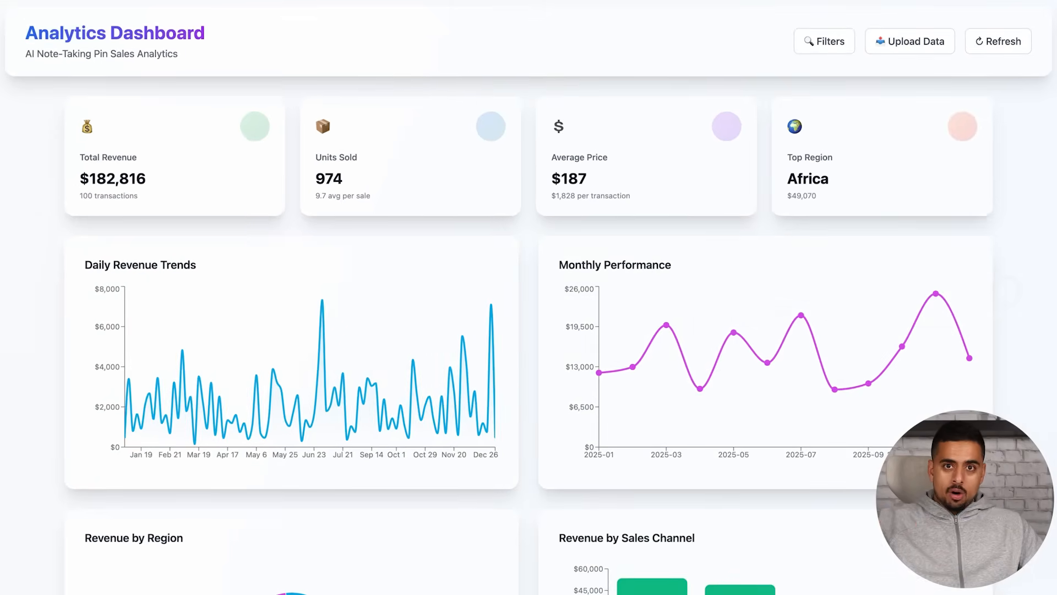
scroll(down, 3)
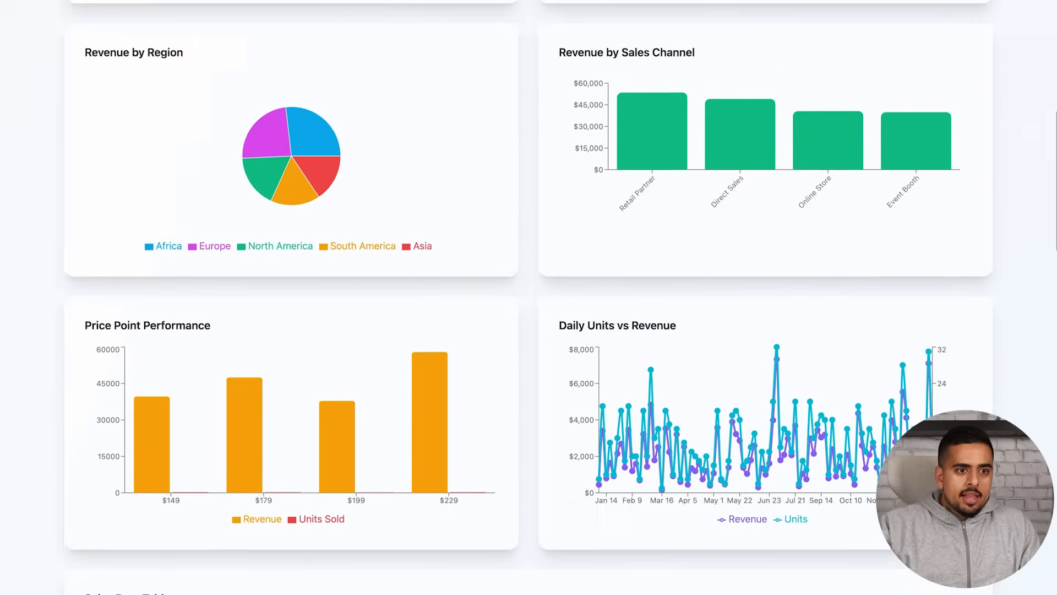
scroll(down, 3)
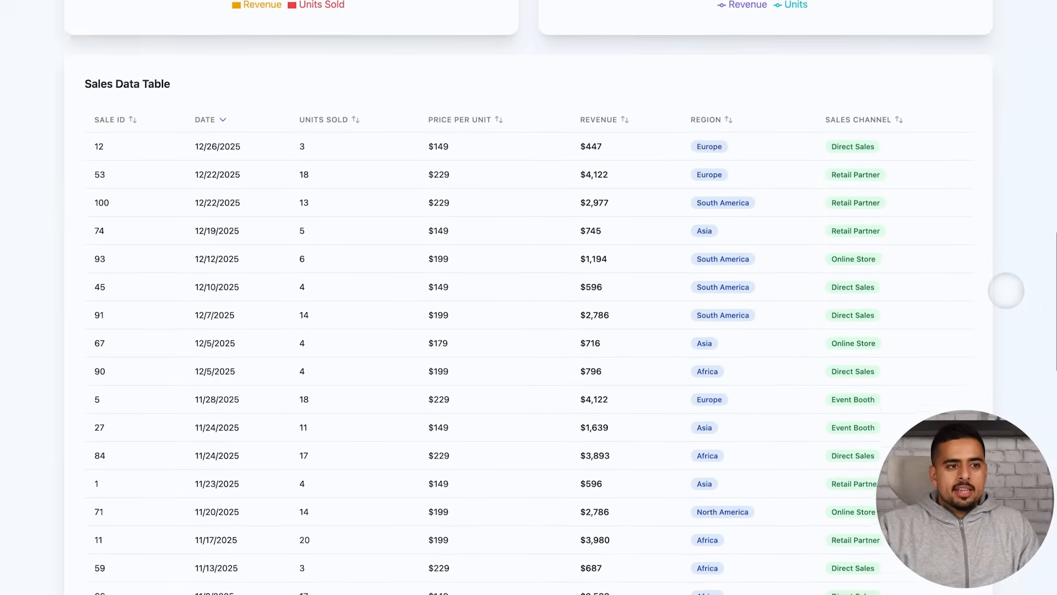
scroll(down, 3)
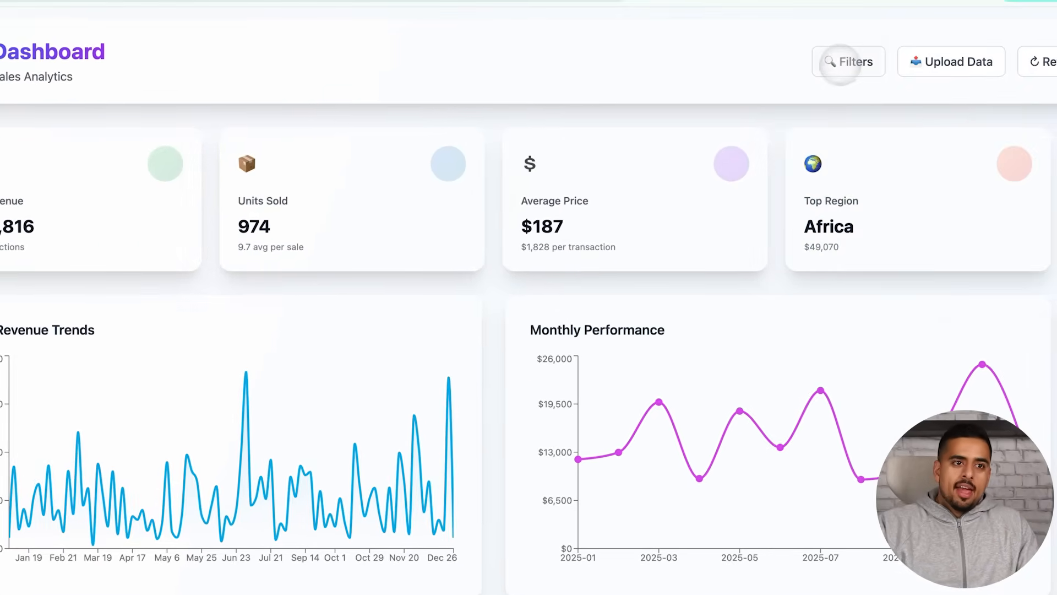
Bring up the dashboard's Filters panel and switch to Claude Code in the editor.
click(848, 61)
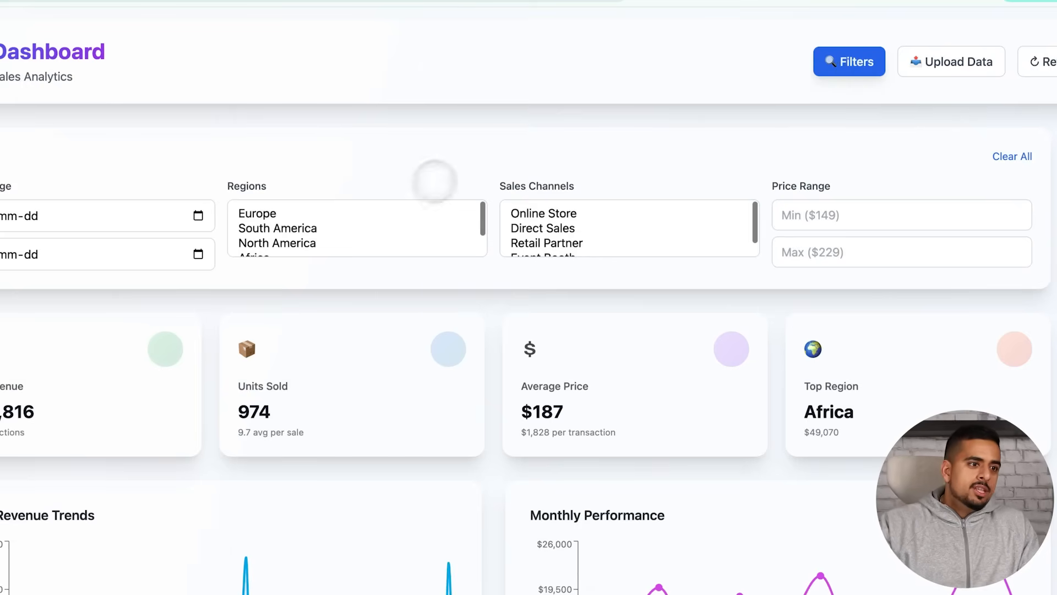
click(305, 185)
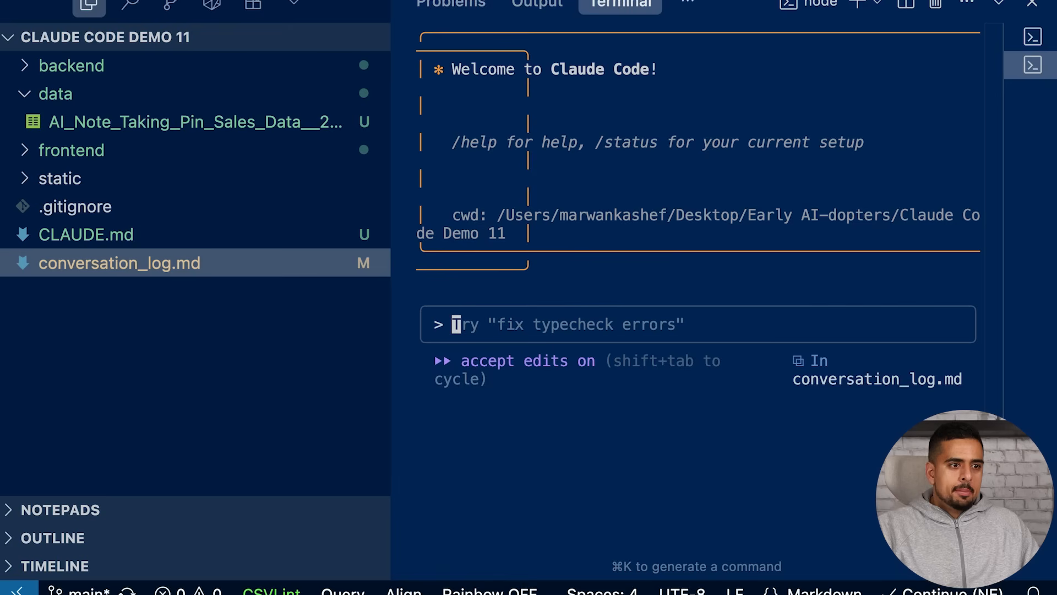
In plan mode, ask Claude Code for a one-shot build prompt Markdown file with example subagent prompts.
key(shift+tab)
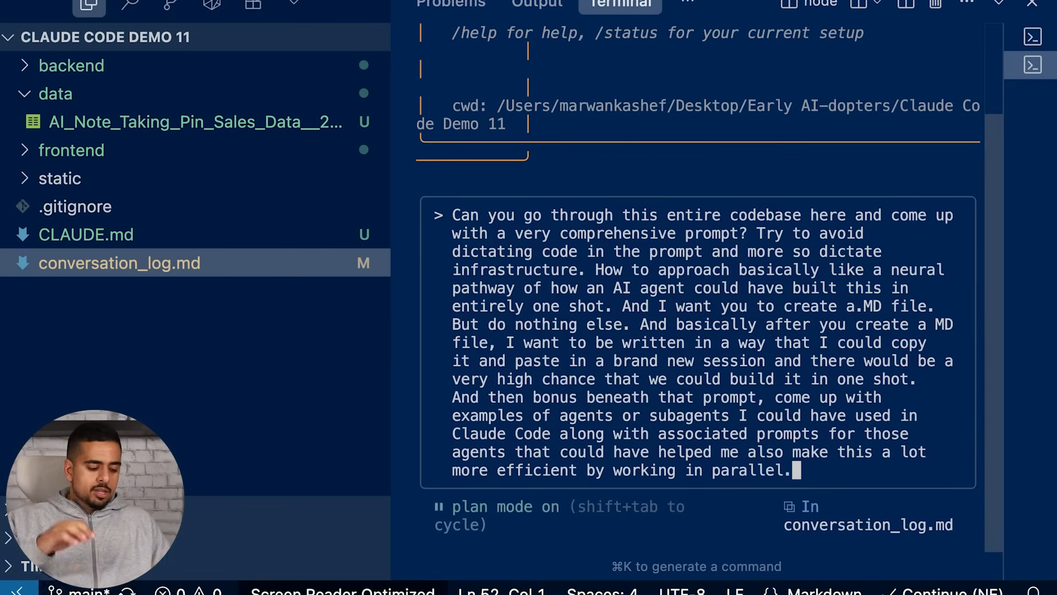
key(shift+tab)
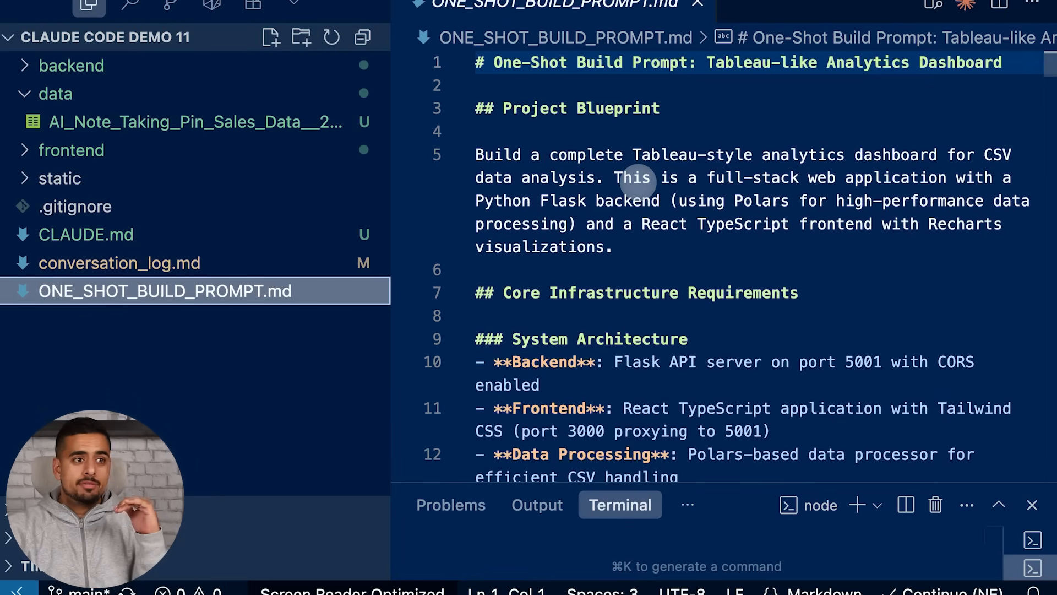
Read ONE_SHOT_BUILD_PROMPT.md from the project blueprint through the backend and frontend patterns.
scroll(down, 3)
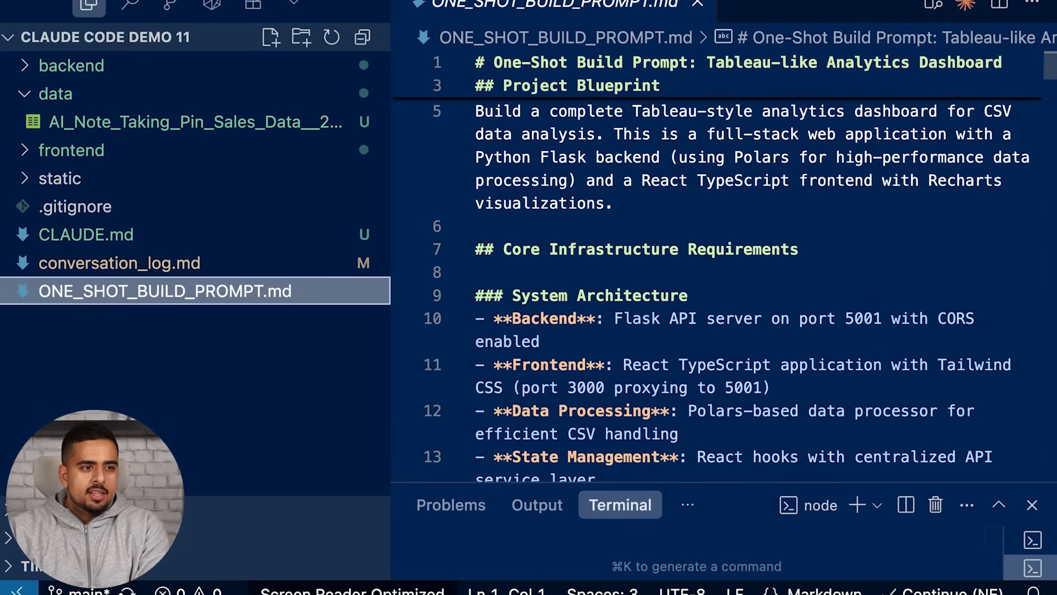
scroll(down, 3)
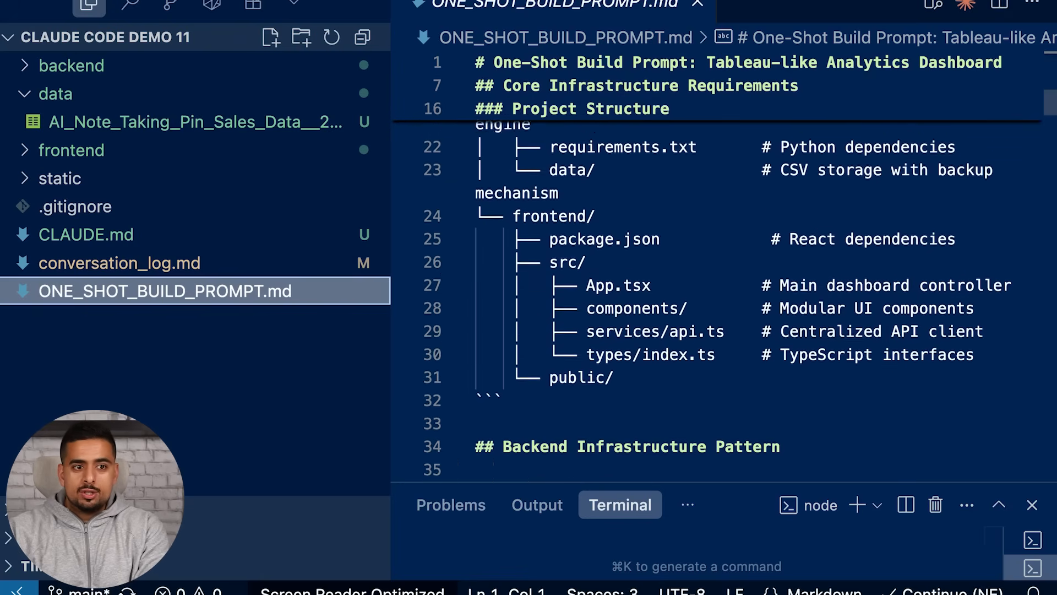
scroll(down, 3)
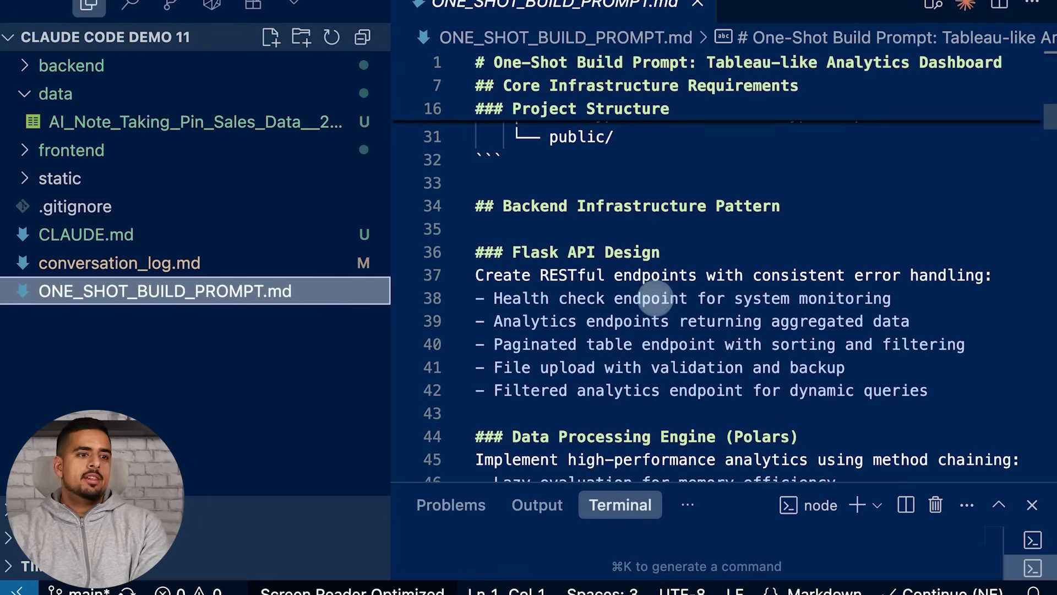
scroll(down, 3)
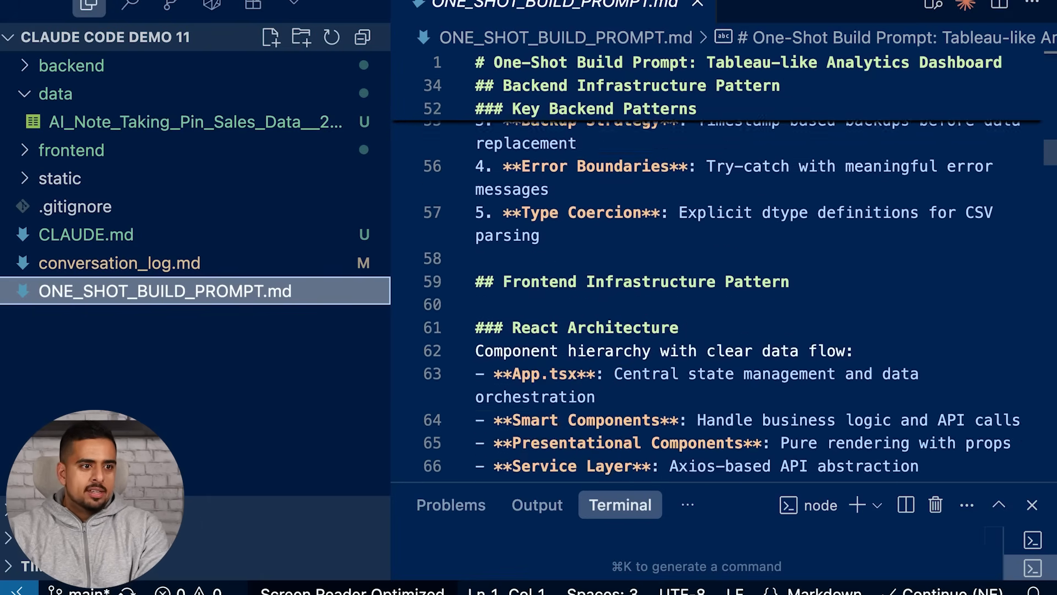
scroll(down, 3)
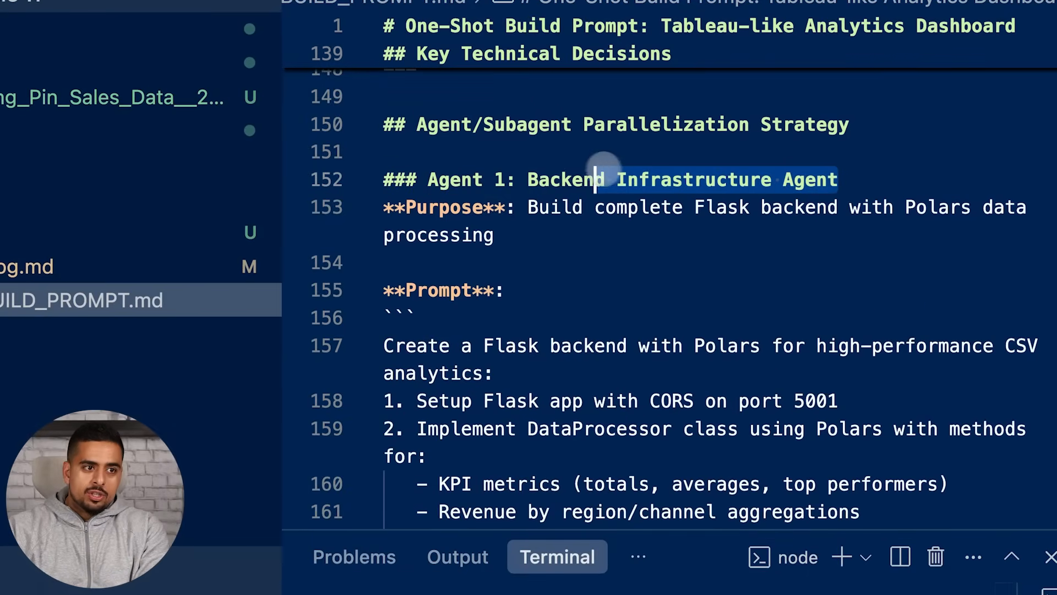
Highlight the Backend Infrastructure Agent heading, review the parallel agent prompts, and bring up the file's Explorer actions.
drag(604, 179, 496, 235)
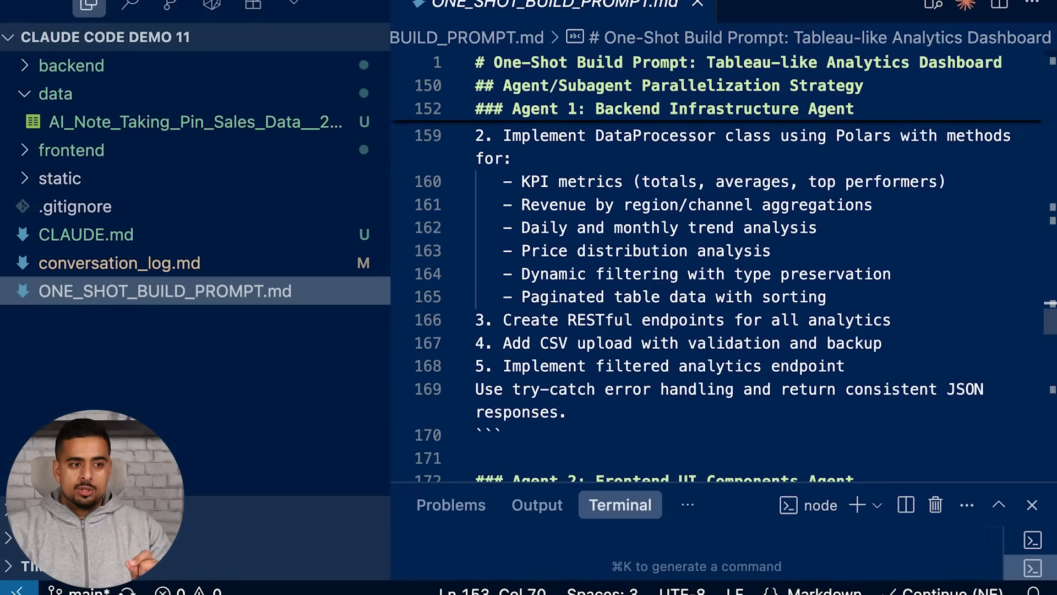
scroll(down, 3)
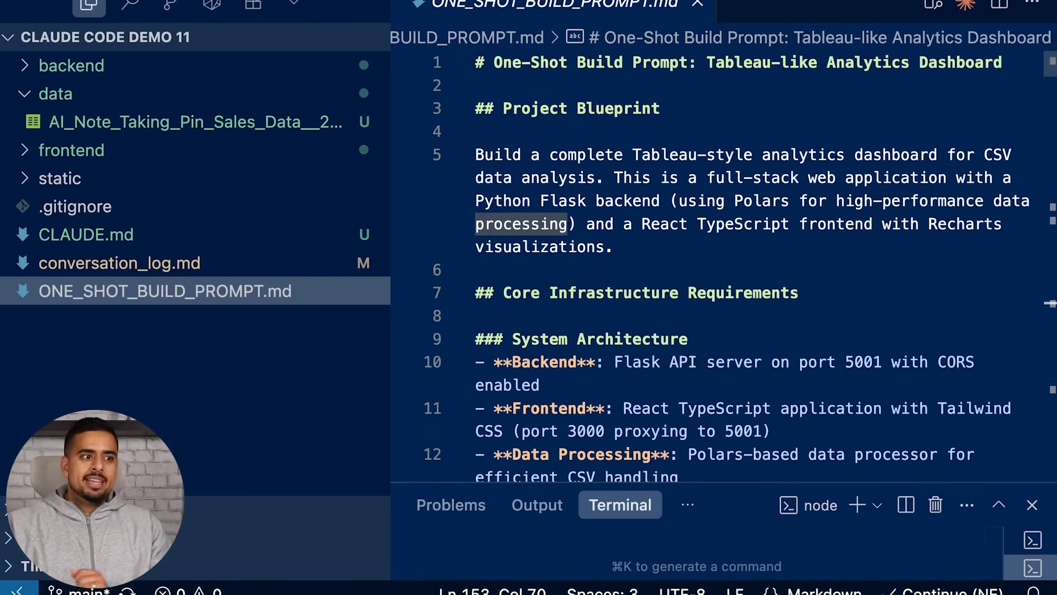
right_click(164, 291)
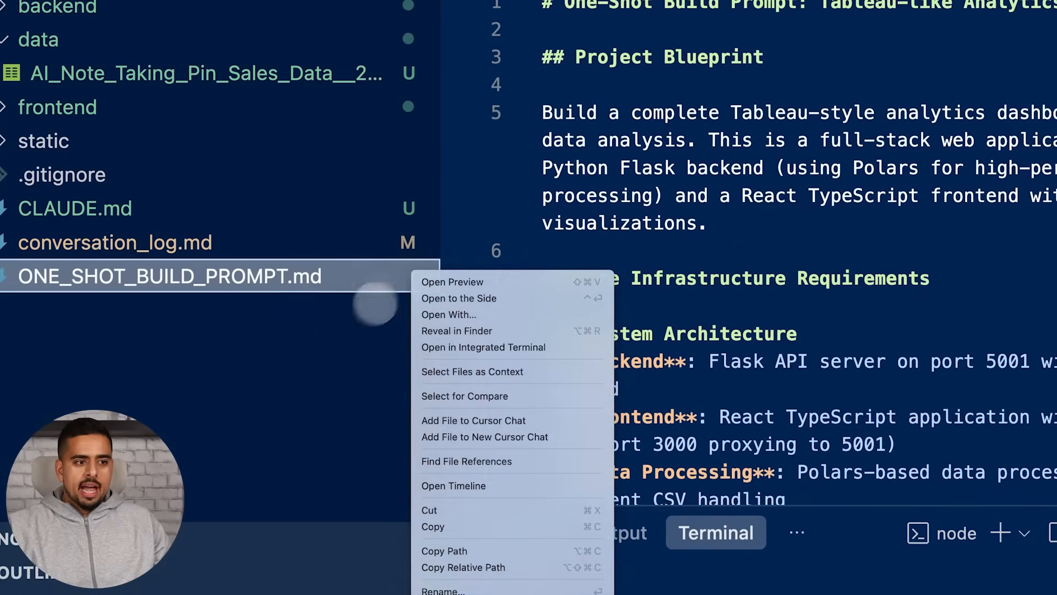